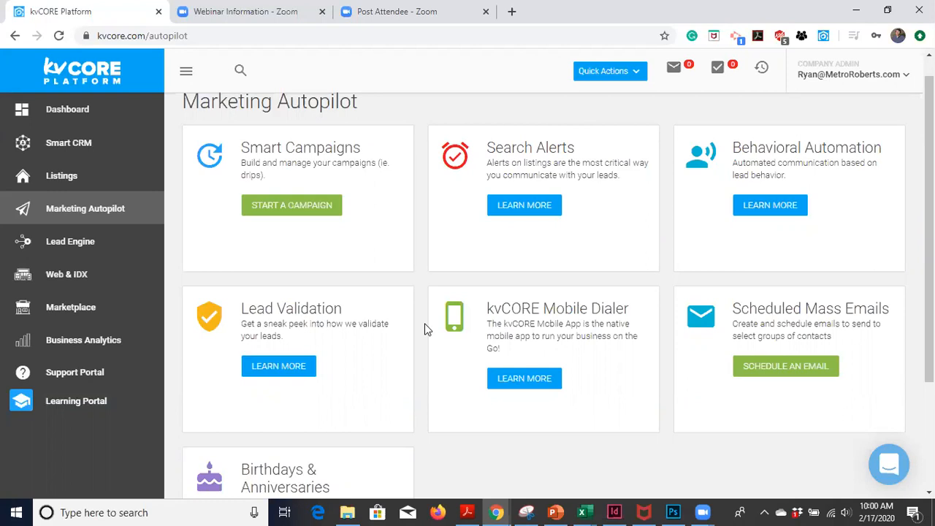
{"action": "mouse_move", "coordinate": [427, 171]}
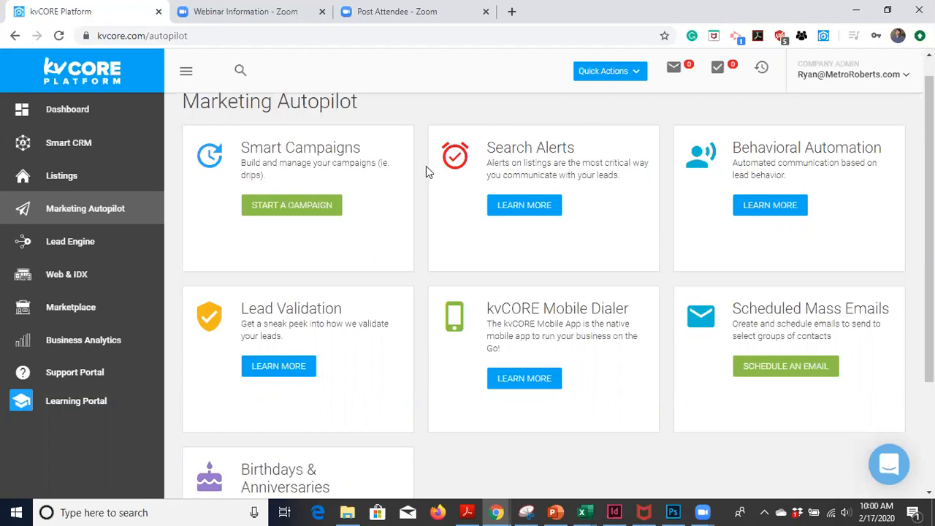
{"action": "mouse_move", "coordinate": [453, 179]}
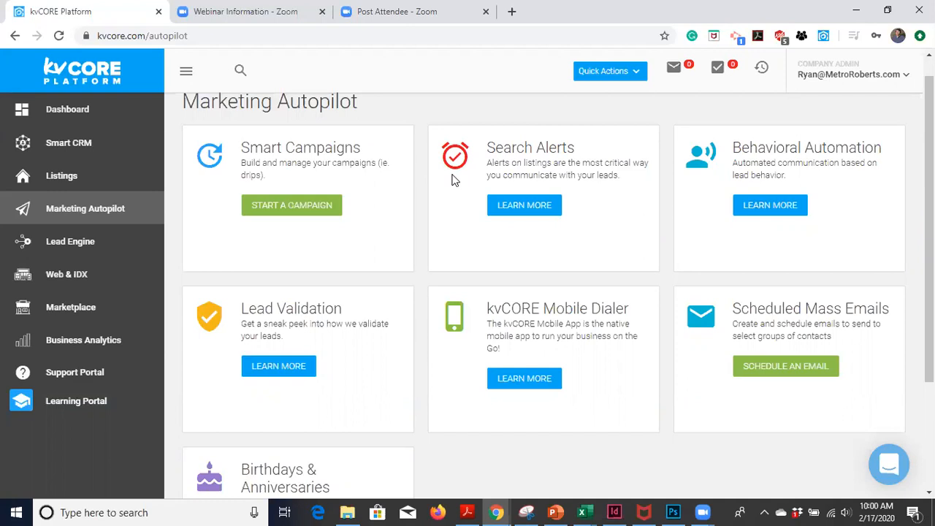
{"action": "mouse_move", "coordinate": [422, 292]}
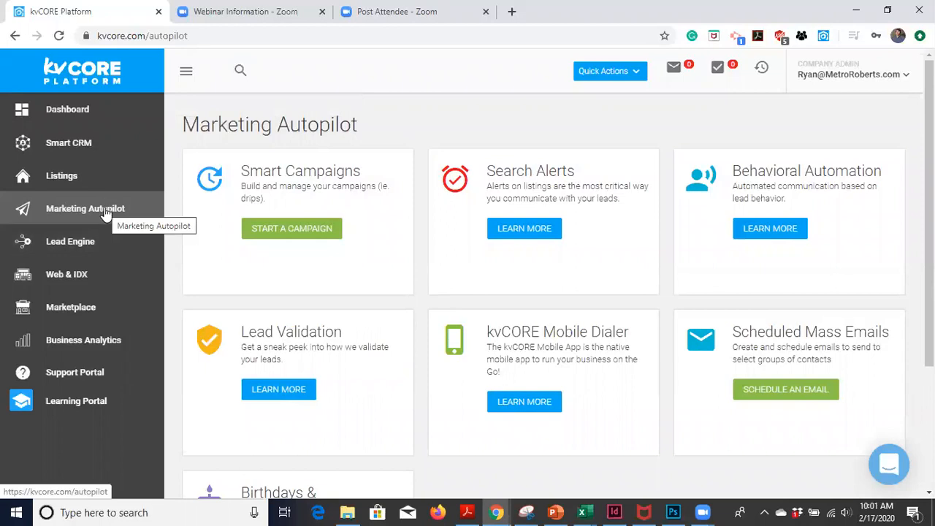
Step: From the Marketing Autopilot overview, open the Birthdays & Anniversaries card via LEARN MORE
{"action": "left_click", "coordinate": [85, 208]}
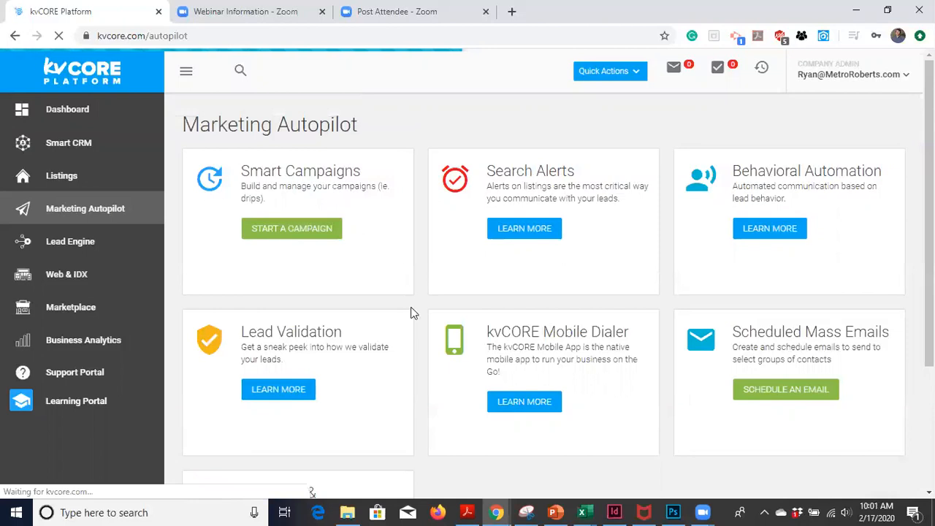
{"action": "scroll", "scroll_direction": "down", "scroll_amount": 3}
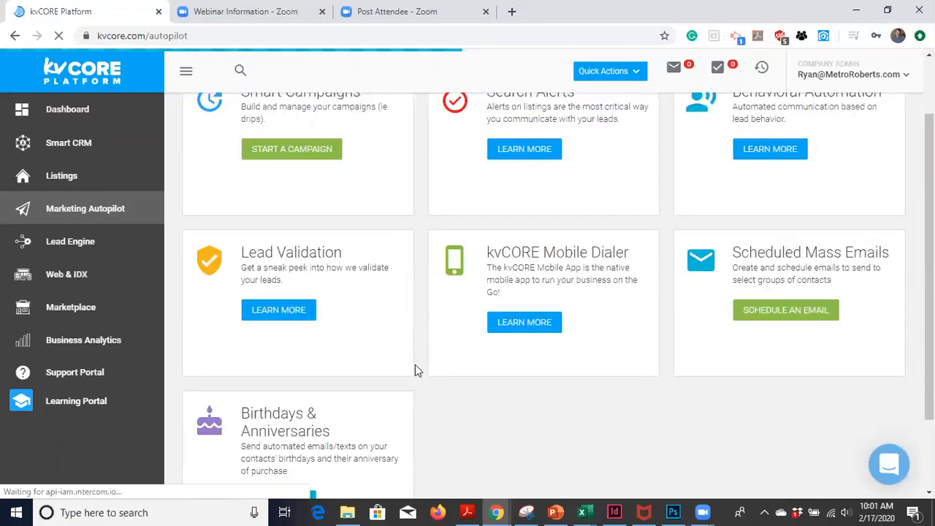
{"action": "scroll", "scroll_direction": "down", "scroll_amount": 3}
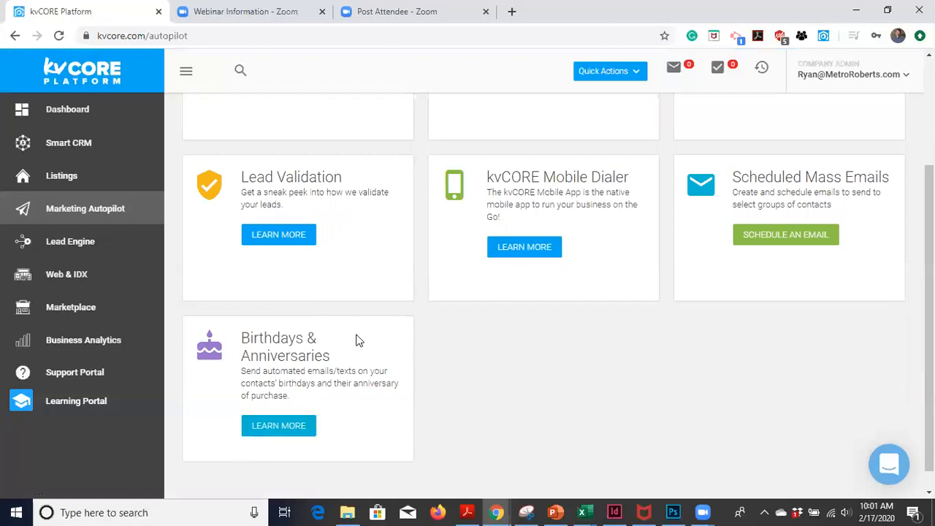
{"action": "mouse_move", "coordinate": [307, 438]}
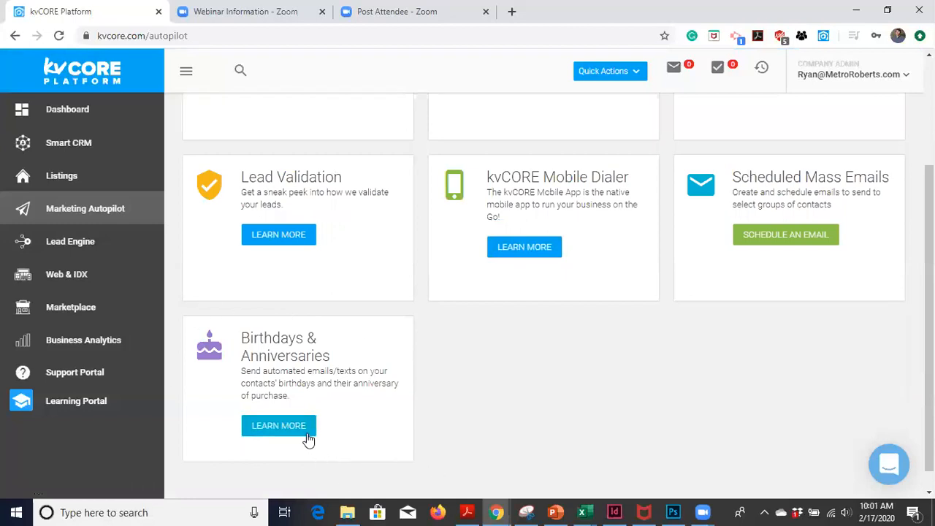
{"action": "left_click", "coordinate": [278, 425]}
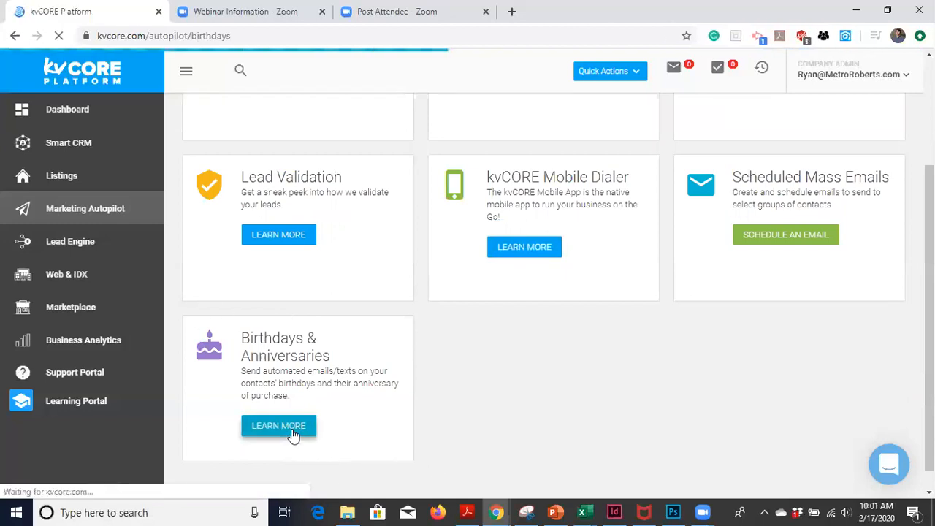
Step: Load the Birthdays & Anniversaries page and scroll past Contact Statuses to the Behaviors templates
{"action": "left_click", "coordinate": [278, 426]}
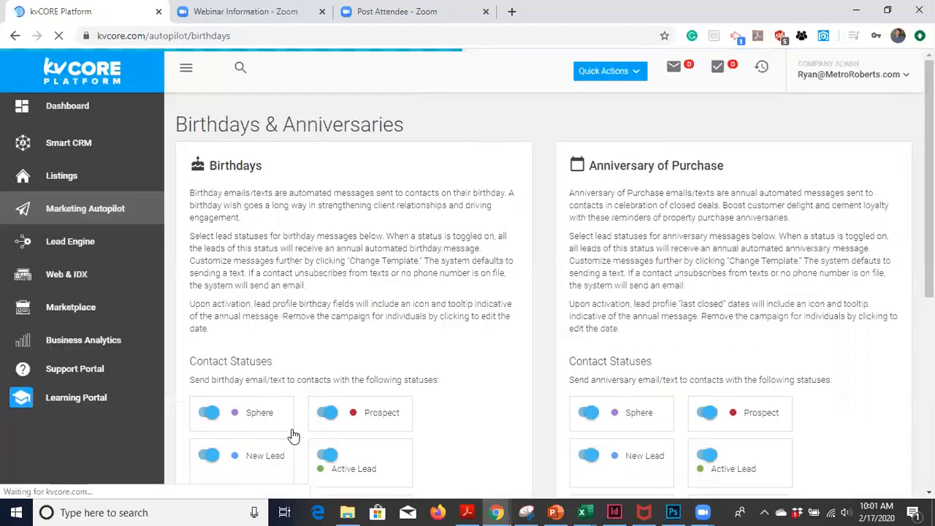
{"action": "scroll", "scroll_direction": "down", "scroll_amount": 3}
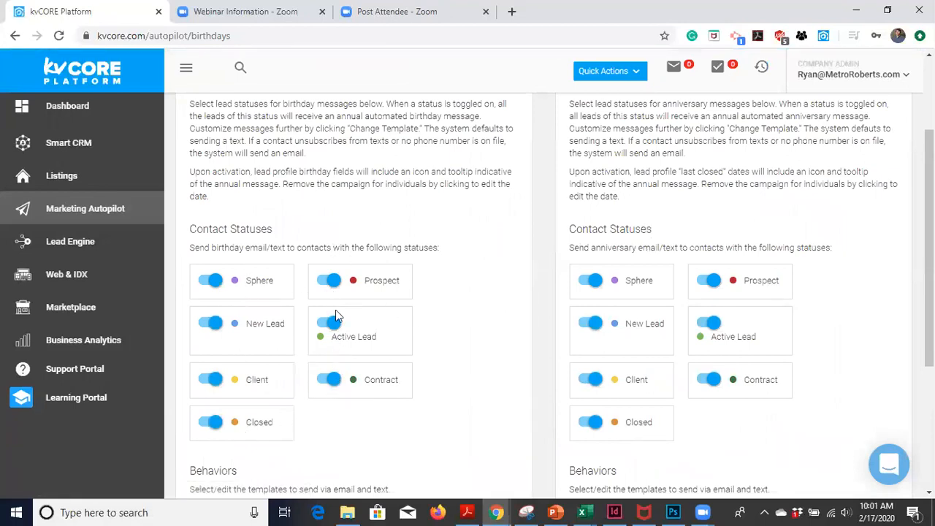
{"action": "scroll", "scroll_direction": "down", "scroll_amount": 3}
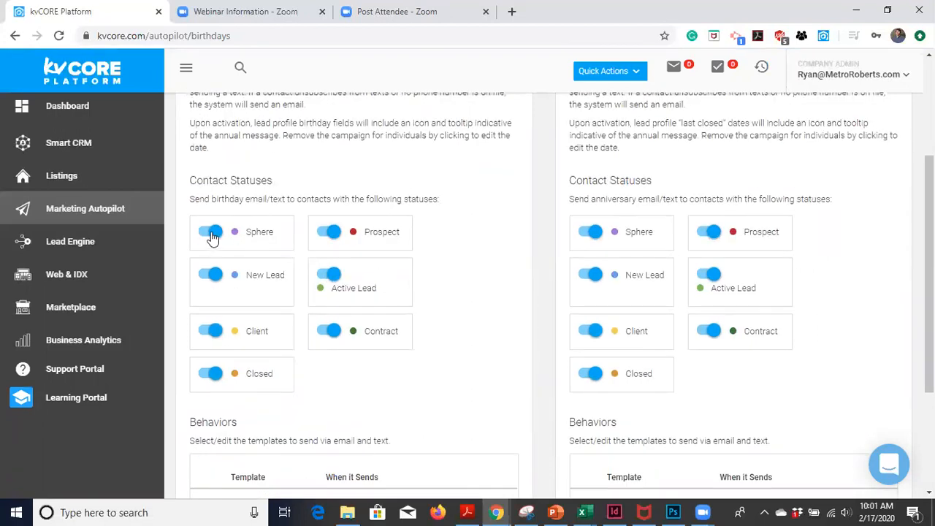
{"action": "mouse_move", "coordinate": [331, 257]}
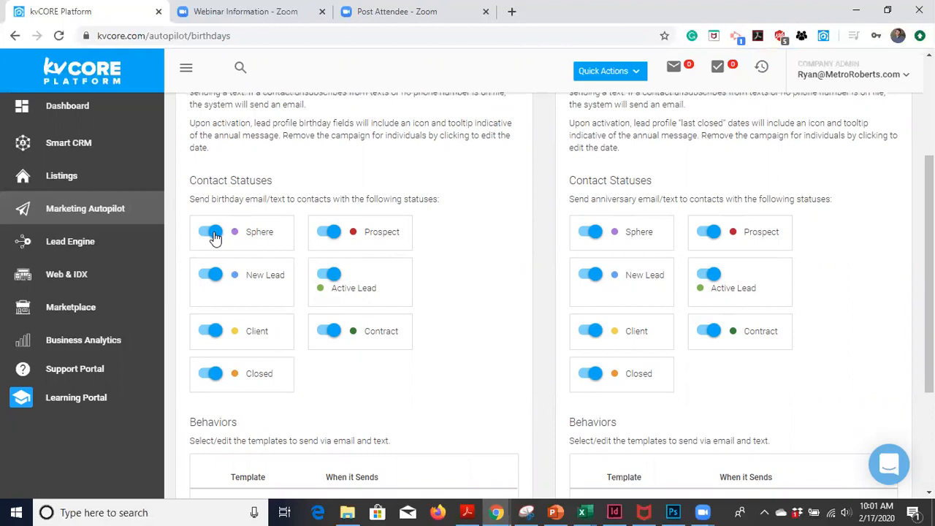
{"action": "mouse_move", "coordinate": [375, 415]}
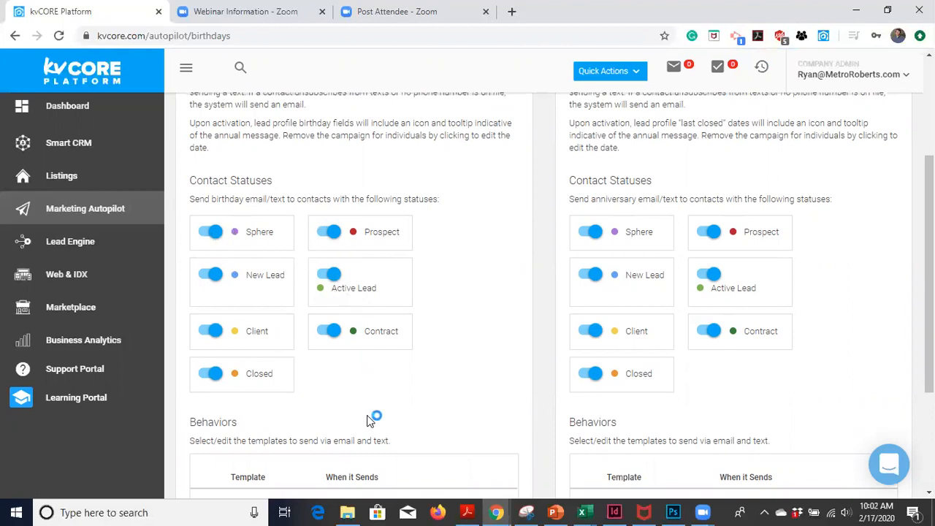
{"action": "scroll", "scroll_direction": "down", "scroll_amount": 3}
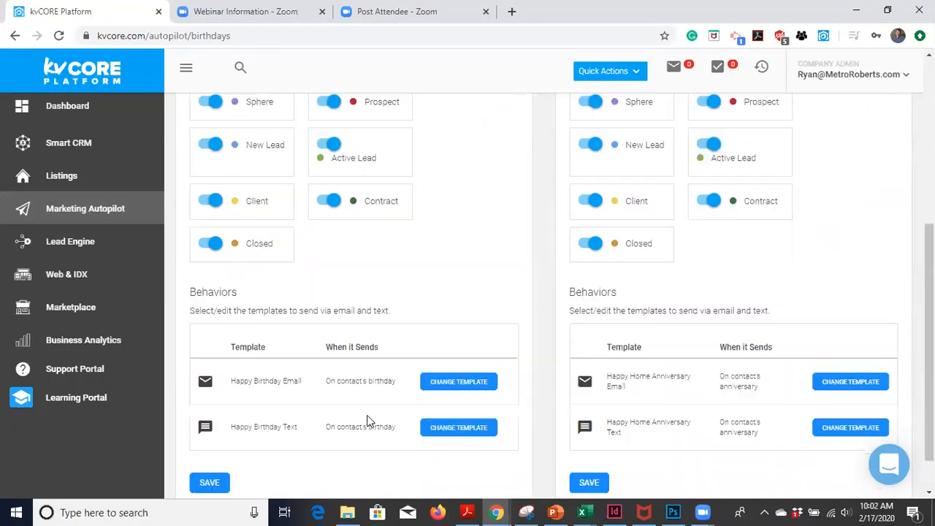
{"action": "scroll", "scroll_direction": "down", "scroll_amount": 3}
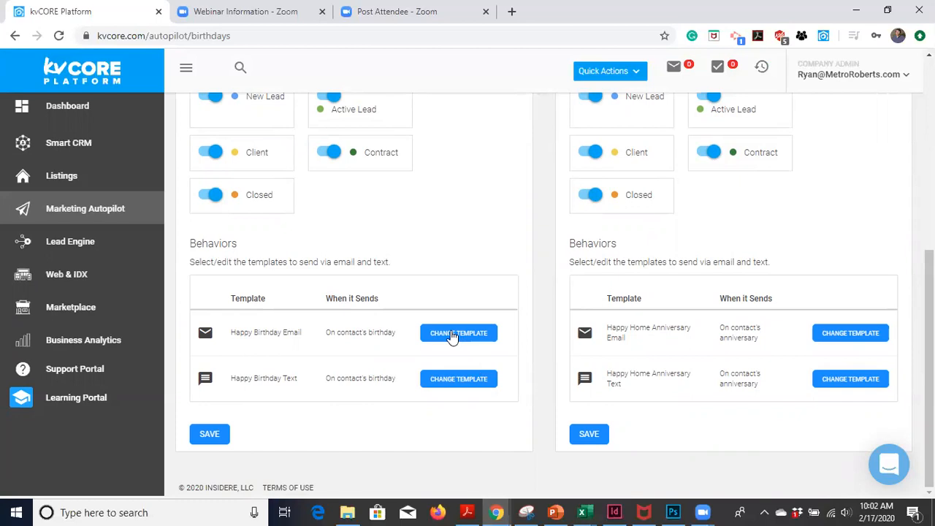
Step: Search 'birth' and preview the Happy Birthday Email template with only Run on Date on
{"action": "left_click", "coordinate": [458, 333]}
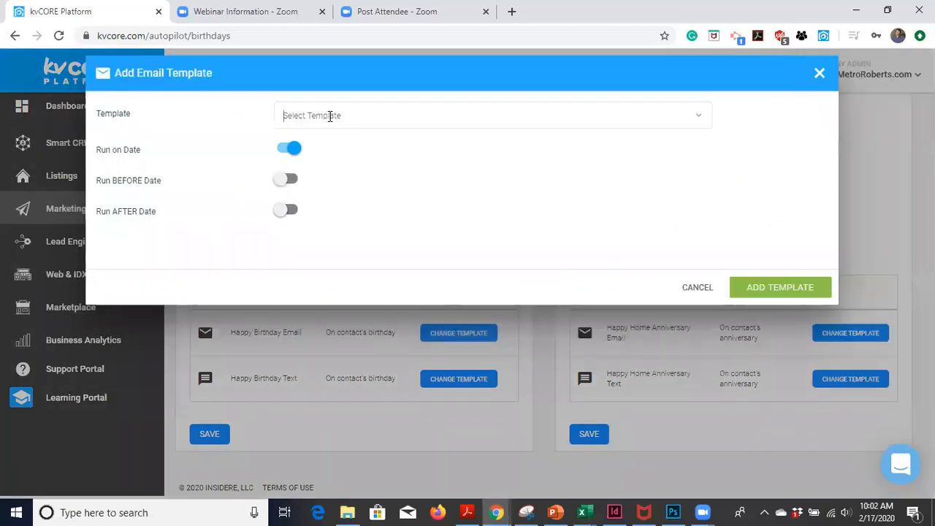
{"action": "type", "text": "birth"}
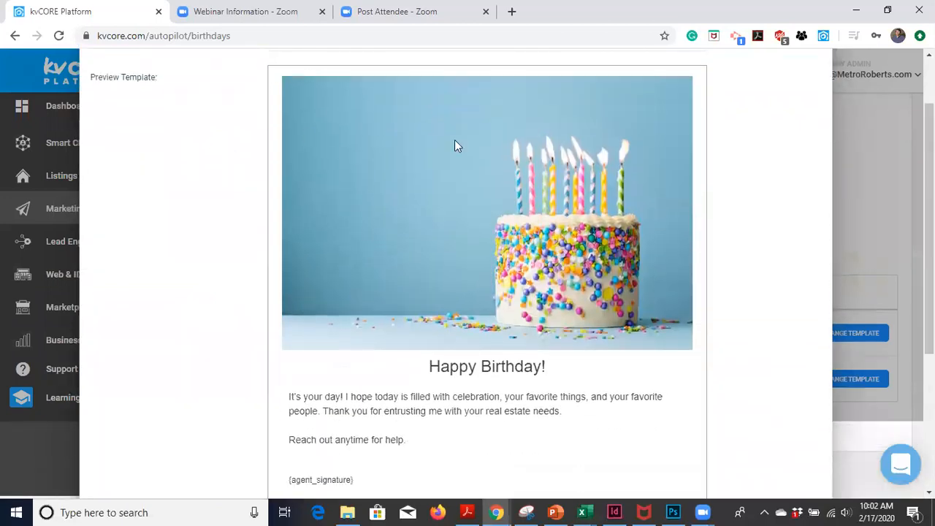
{"action": "scroll", "scroll_direction": "down", "scroll_amount": 3}
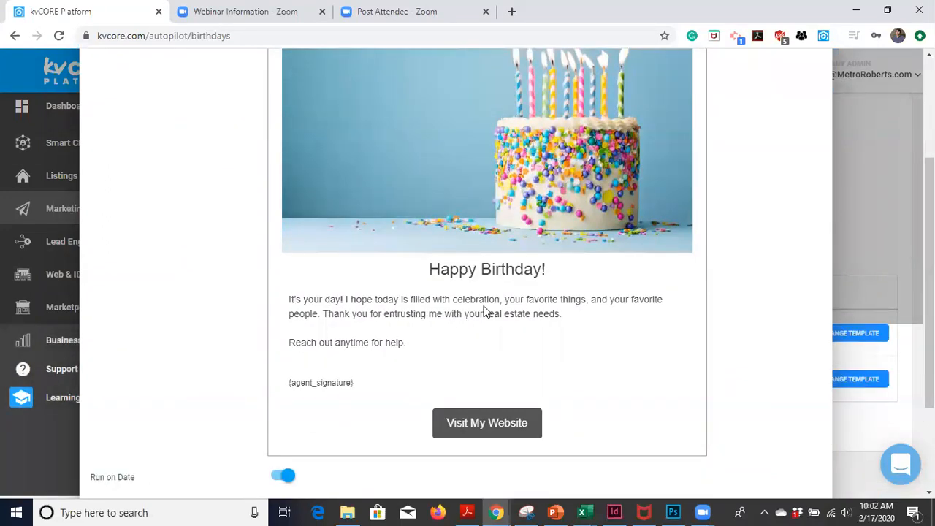
{"action": "mouse_move", "coordinate": [329, 325]}
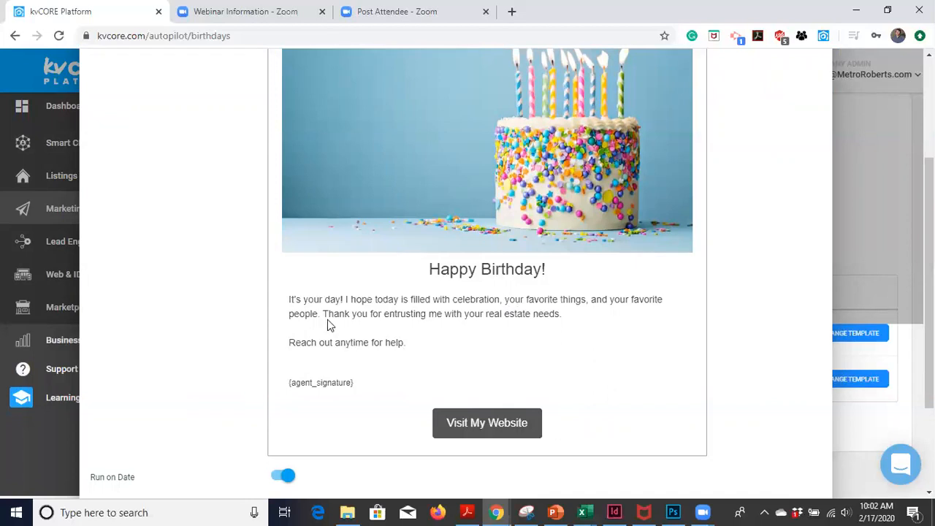
{"action": "mouse_move", "coordinate": [467, 337]}
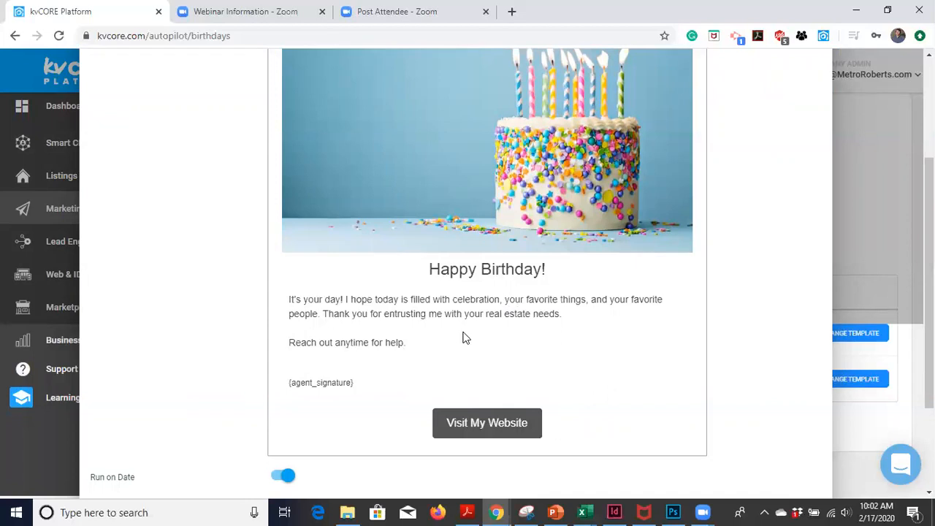
{"action": "mouse_move", "coordinate": [307, 391]}
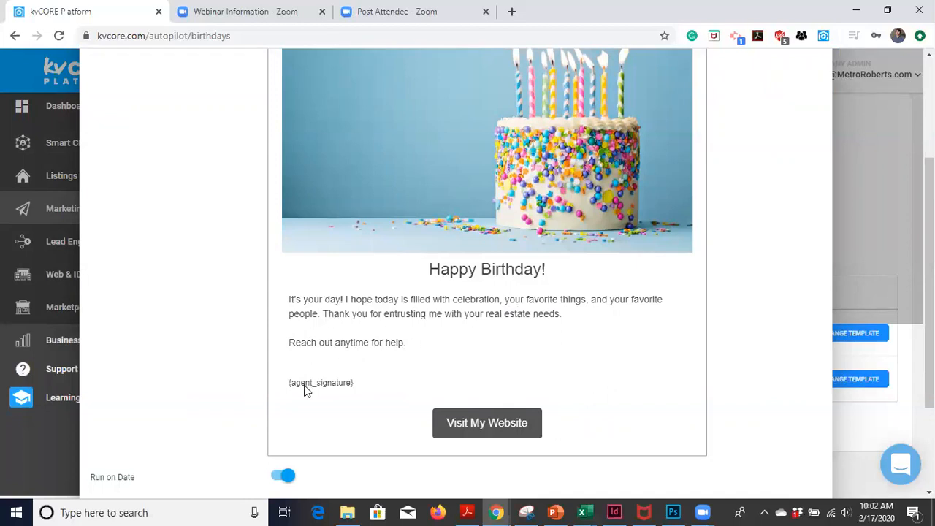
{"action": "mouse_move", "coordinate": [497, 270]}
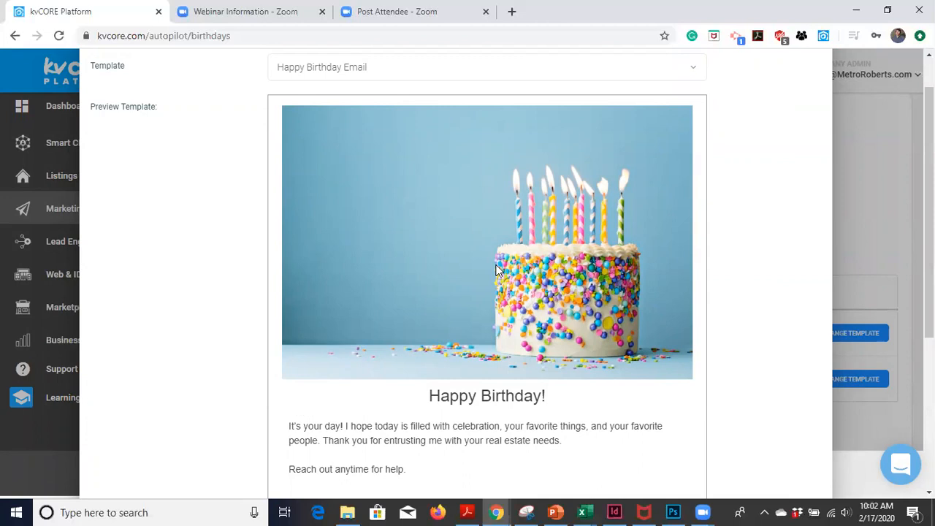
{"action": "scroll", "scroll_direction": "down", "scroll_amount": 3}
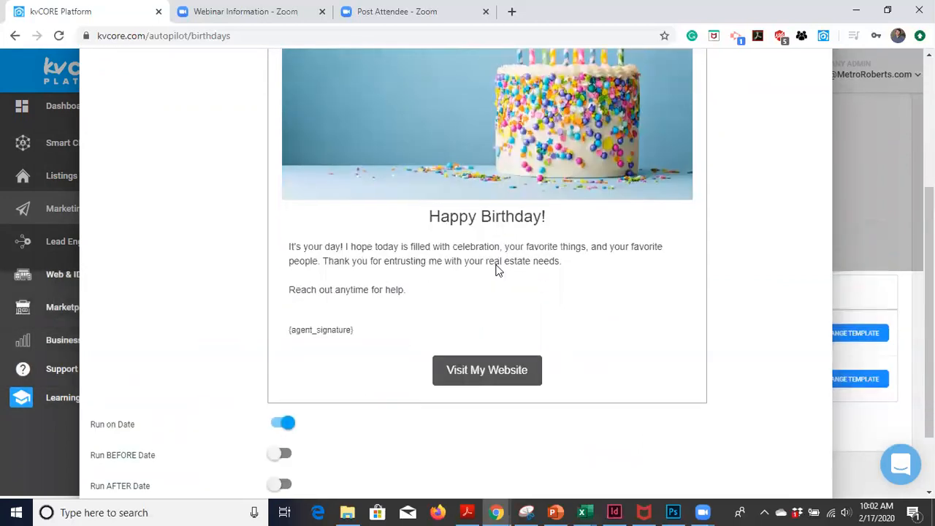
{"action": "scroll", "scroll_direction": "down", "scroll_amount": 3}
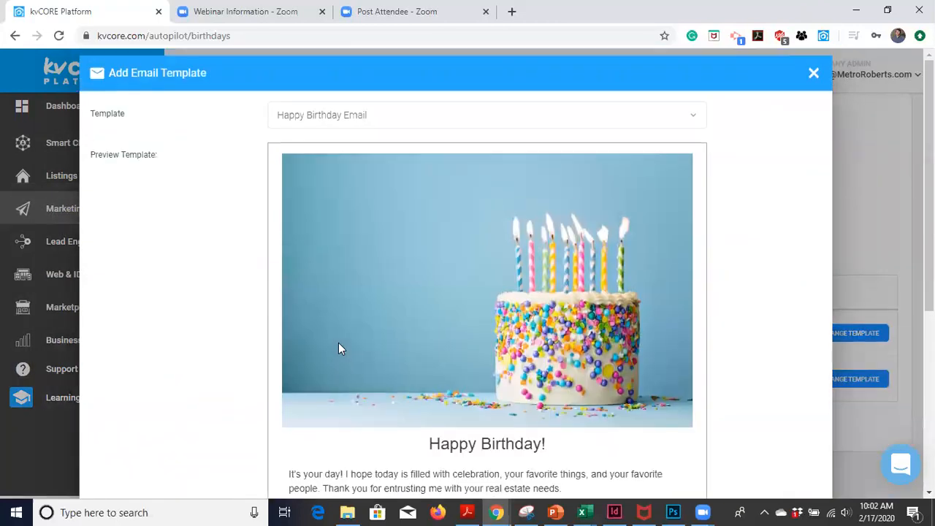
{"action": "mouse_move", "coordinate": [206, 221]}
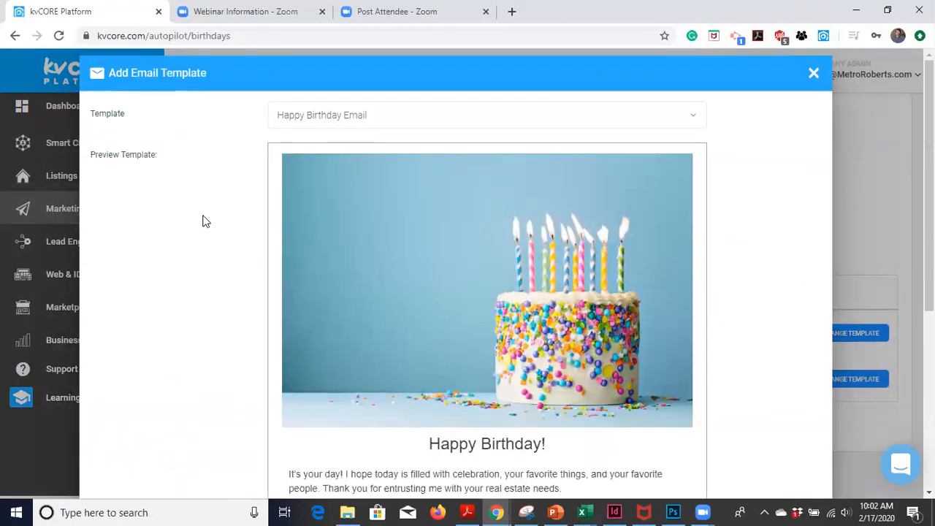
{"action": "scroll", "scroll_direction": "down", "scroll_amount": 3}
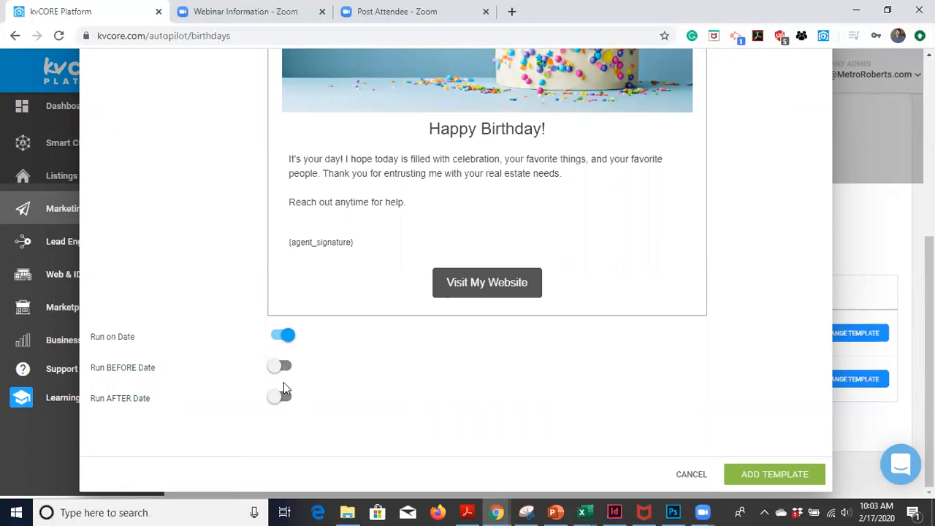
{"action": "mouse_move", "coordinate": [285, 397]}
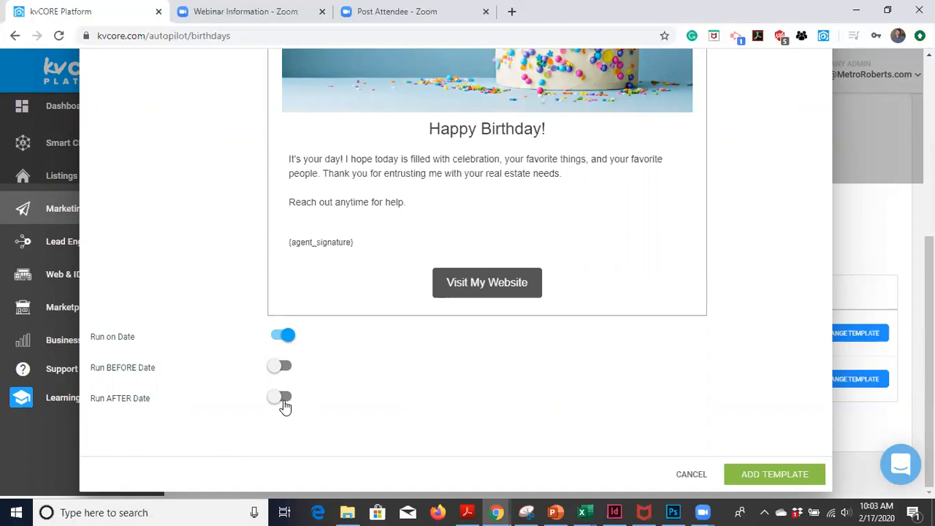
{"action": "mouse_move", "coordinate": [293, 384]}
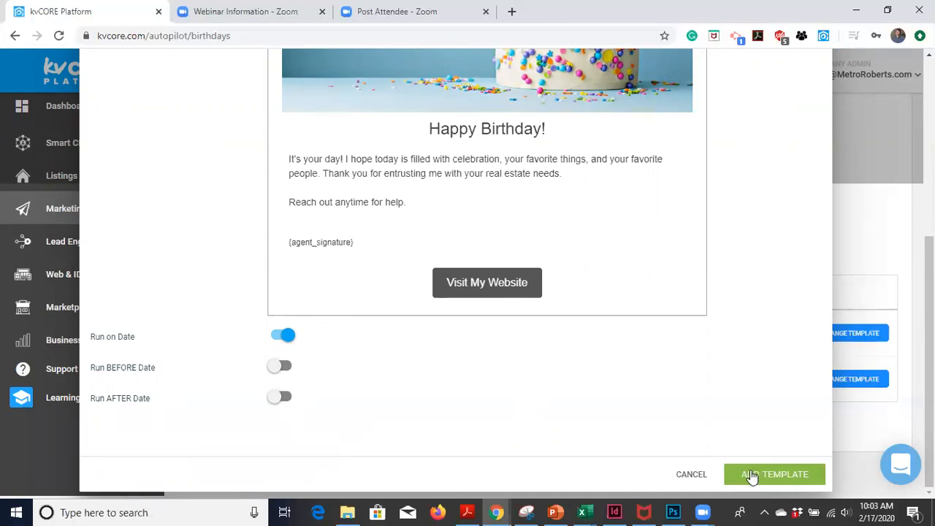
Step: Add the Happy Birthday Email, then pick Happy Birthday Text for the birthday SMS
{"action": "left_click", "coordinate": [774, 474]}
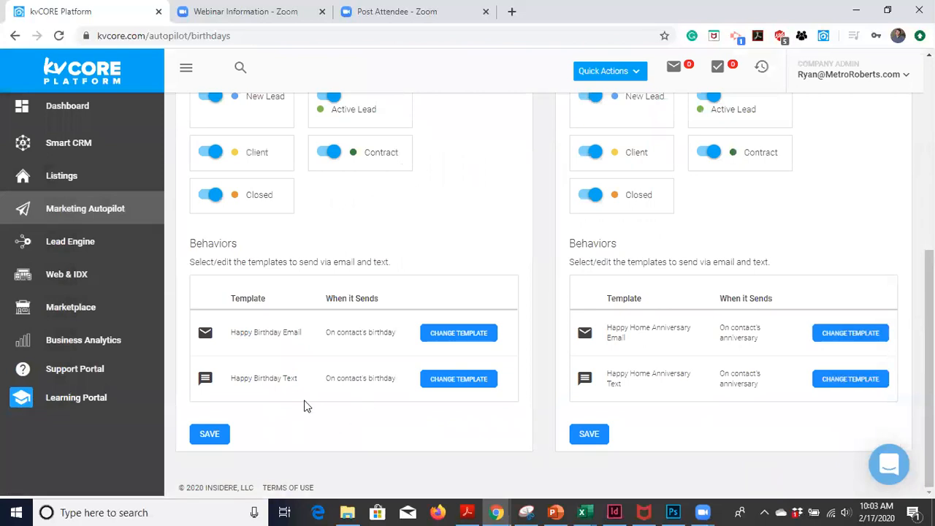
{"action": "left_click", "coordinate": [458, 378]}
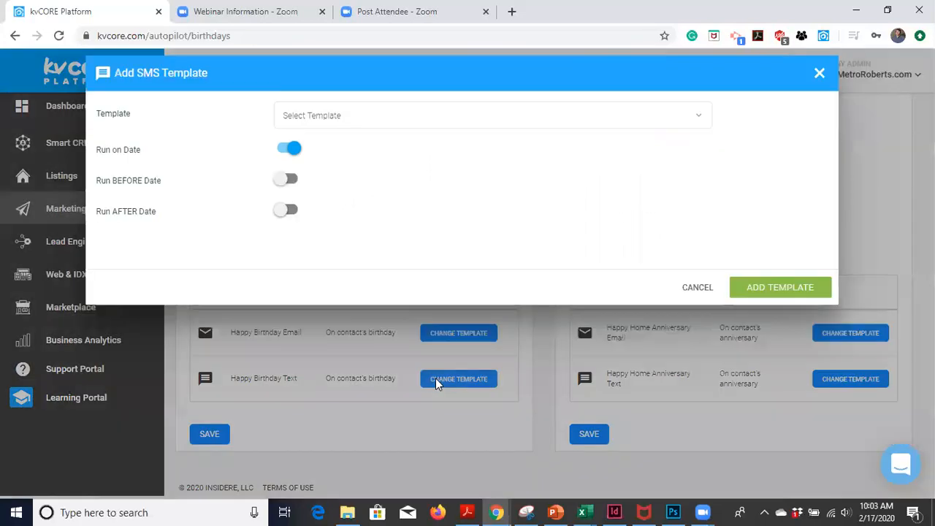
{"action": "type", "text": "hap"}
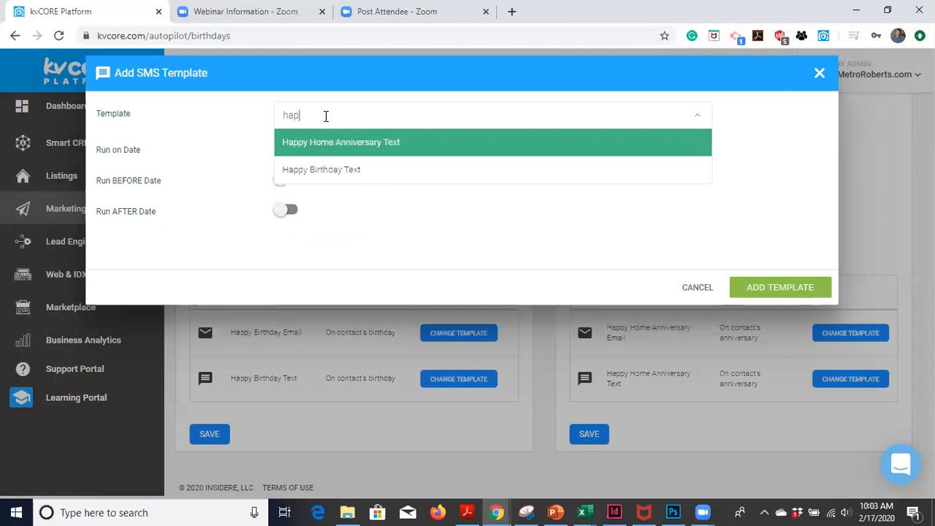
{"action": "left_click", "coordinate": [320, 169]}
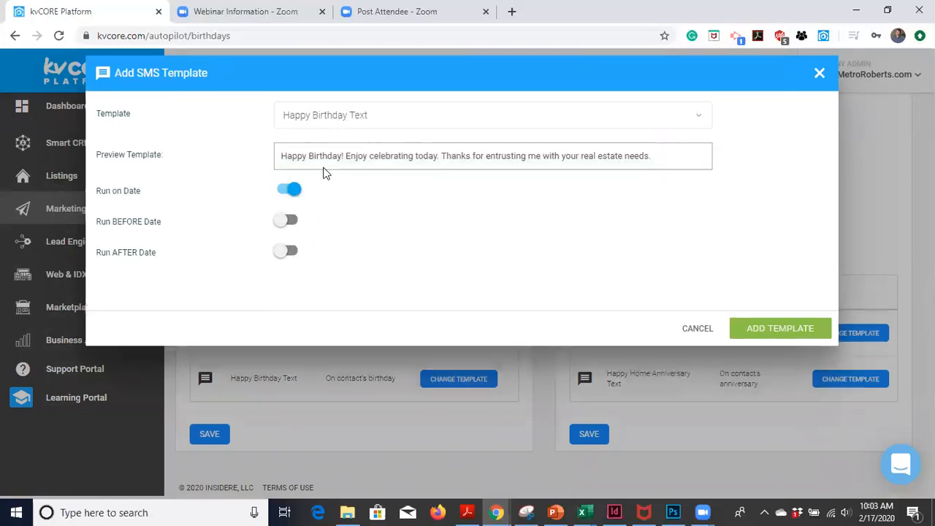
{"action": "mouse_move", "coordinate": [449, 166]}
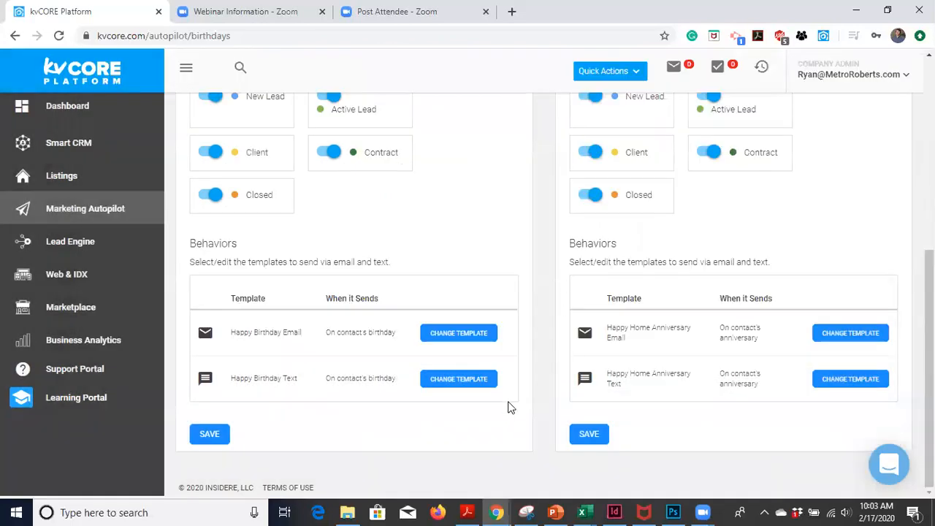
{"action": "mouse_move", "coordinate": [399, 342]}
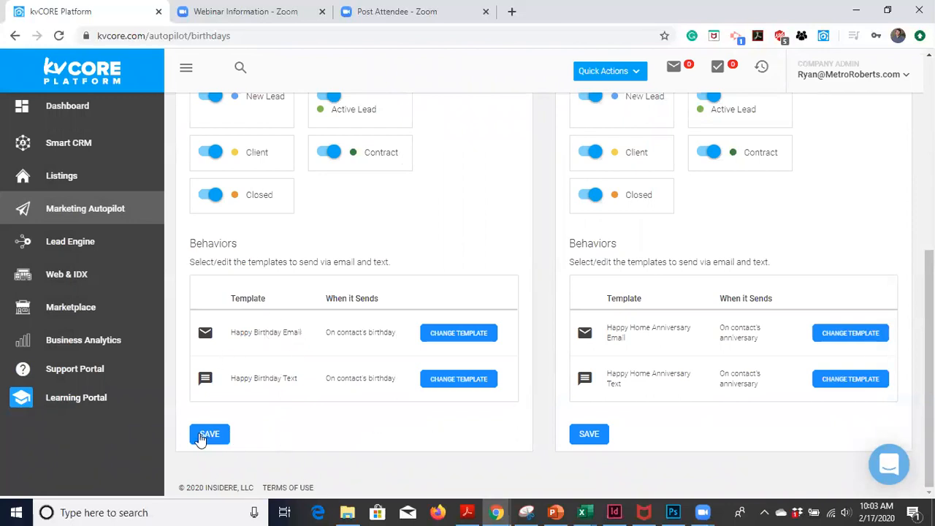
Step: Save the Birthdays behaviors with both Happy Birthday templates and scroll to the anniversary section
{"action": "left_click", "coordinate": [209, 434]}
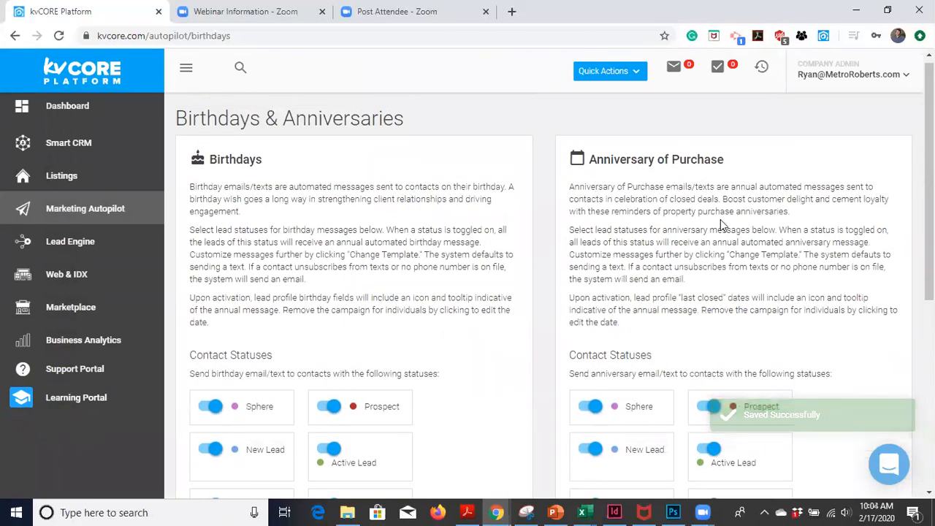
{"action": "scroll", "scroll_direction": "down", "scroll_amount": 3}
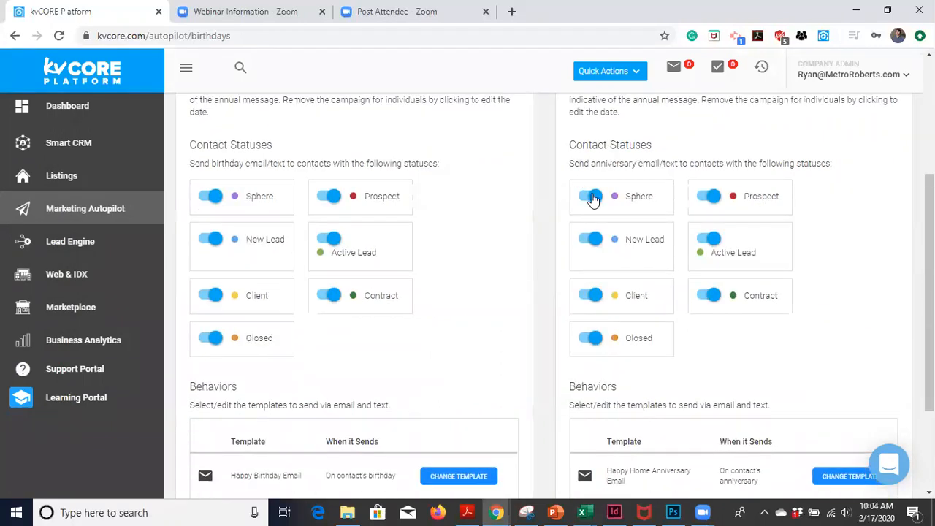
{"action": "mouse_move", "coordinate": [718, 251]}
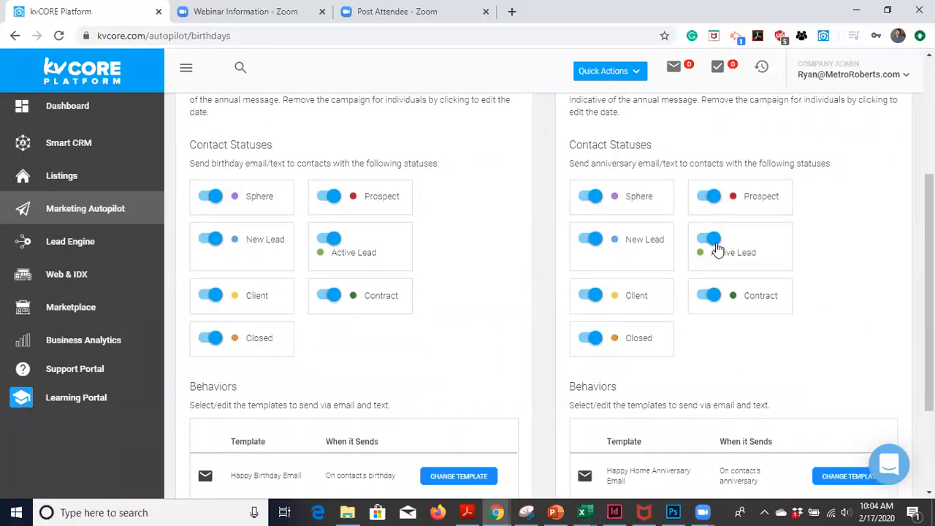
{"action": "scroll", "scroll_direction": "down", "scroll_amount": 3}
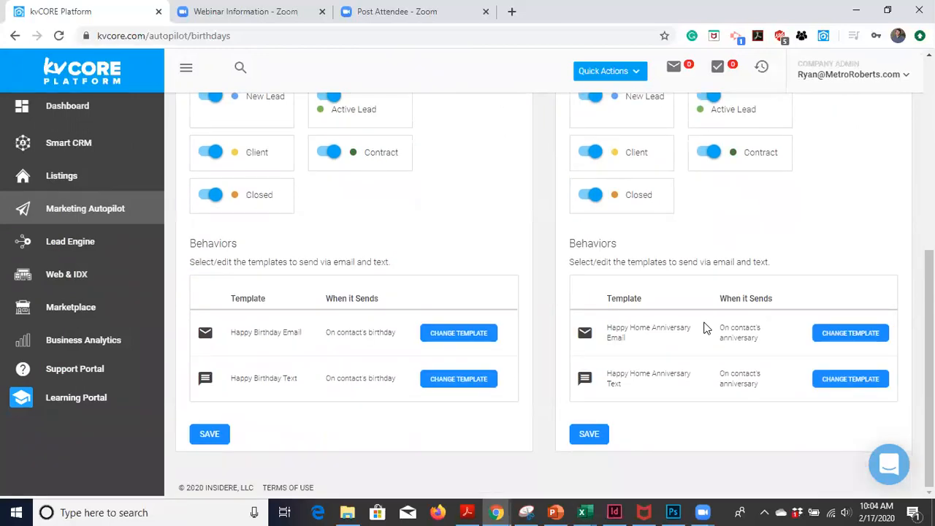
{"action": "mouse_move", "coordinate": [850, 333]}
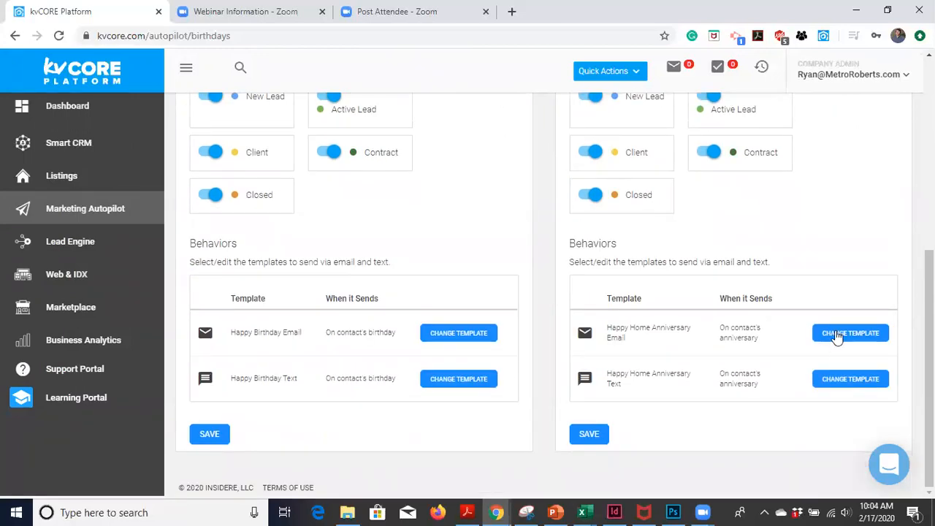
Step: Search 'ann' and add the Happy Home Anniversary Email template, keeping Run on Date on
{"action": "left_click", "coordinate": [850, 332]}
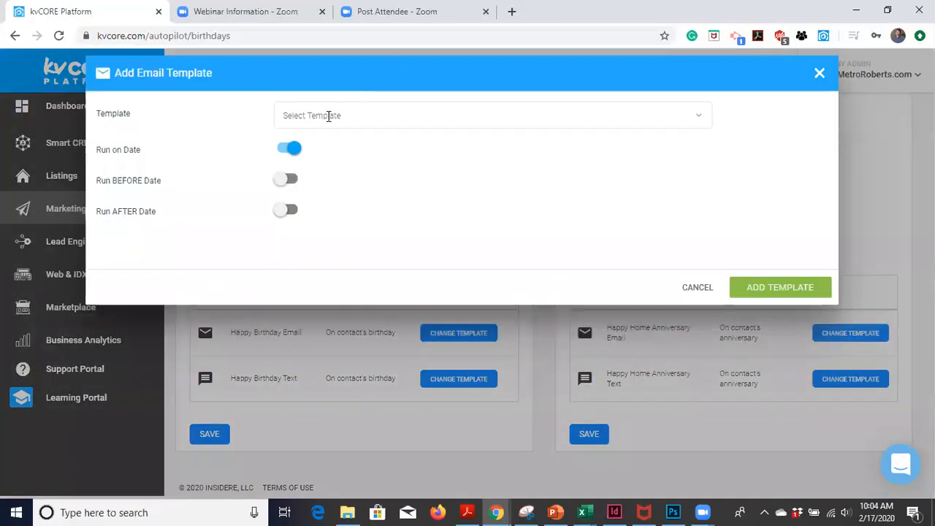
{"action": "type", "text": "ann"}
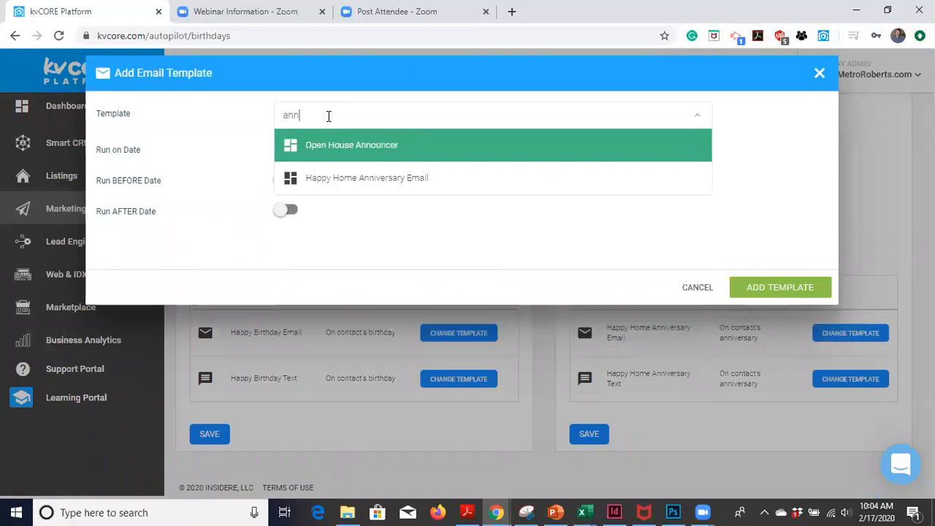
{"action": "left_click", "coordinate": [367, 178]}
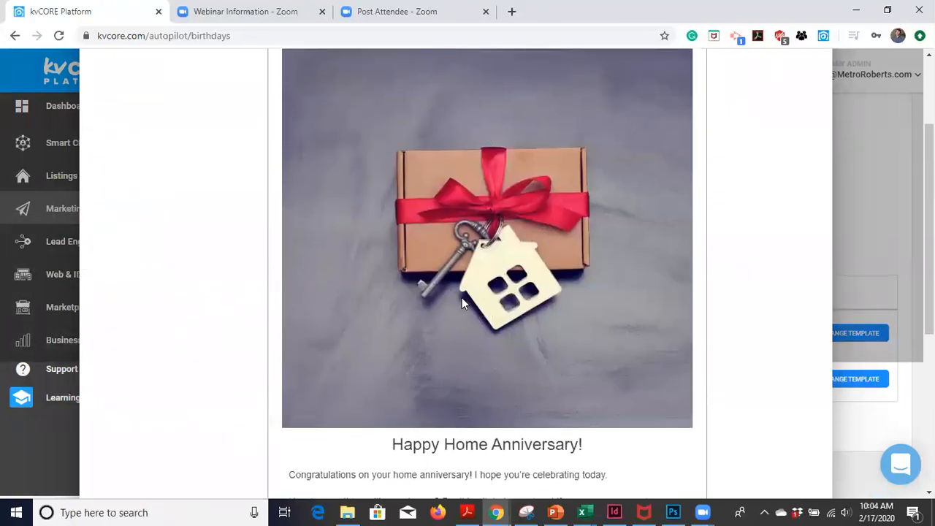
{"action": "scroll", "scroll_direction": "down", "scroll_amount": 3}
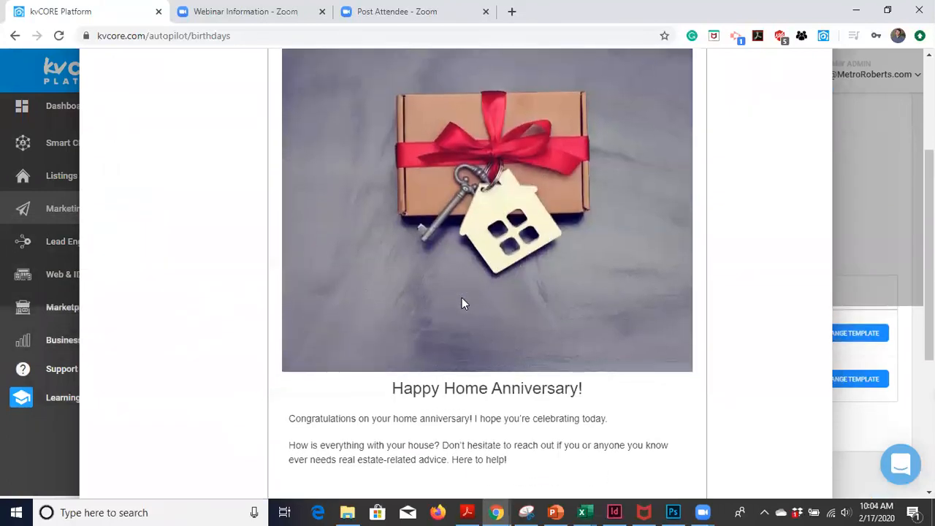
{"action": "scroll", "scroll_direction": "down", "scroll_amount": 3}
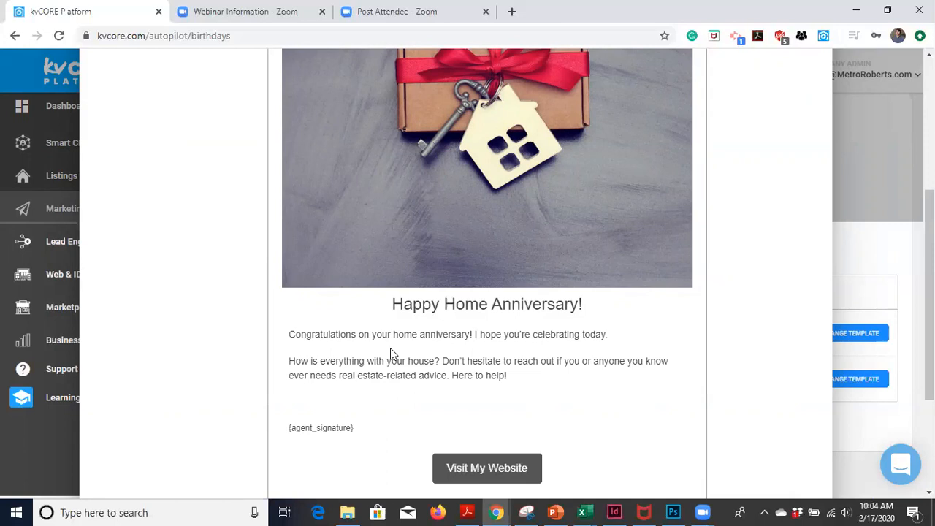
{"action": "scroll", "scroll_direction": "down", "scroll_amount": 3}
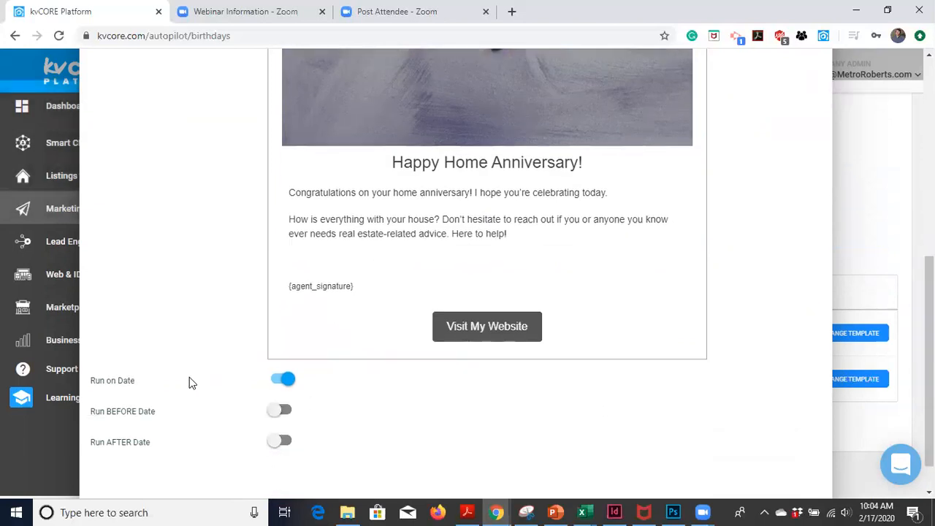
{"action": "scroll", "scroll_direction": "down", "scroll_amount": 3}
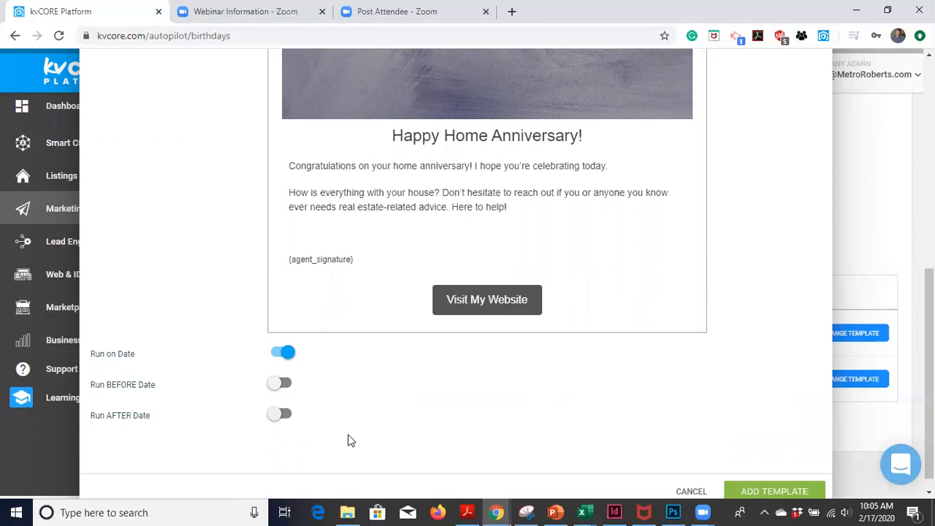
{"action": "mouse_move", "coordinate": [291, 393]}
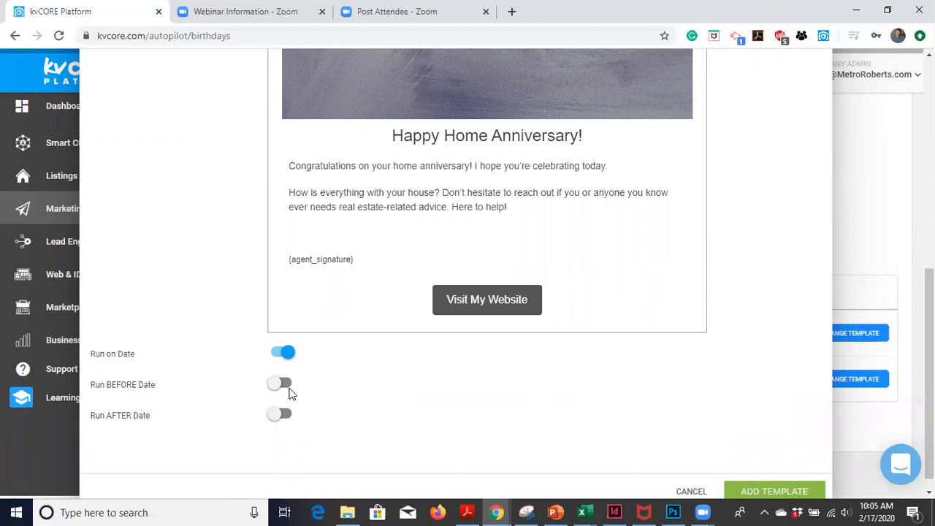
{"action": "scroll", "scroll_direction": "down", "scroll_amount": 3}
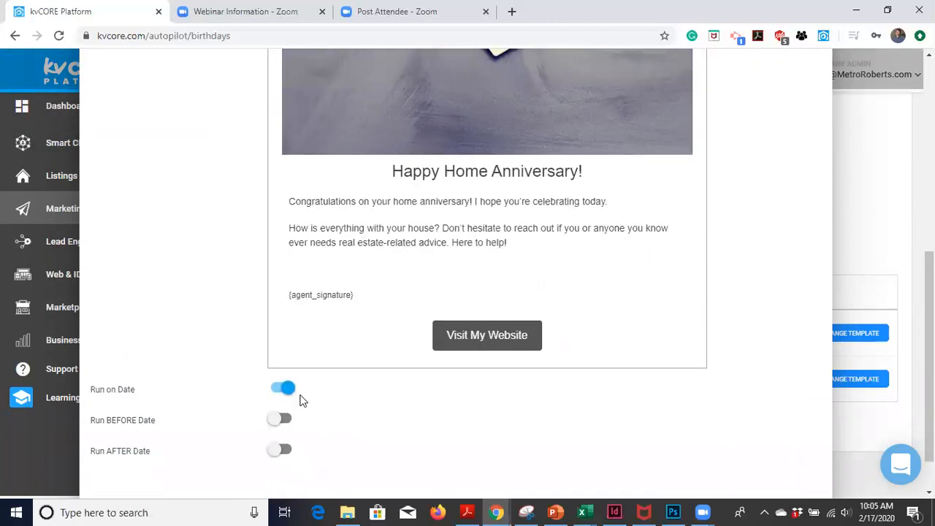
{"action": "scroll", "scroll_direction": "down", "scroll_amount": 3}
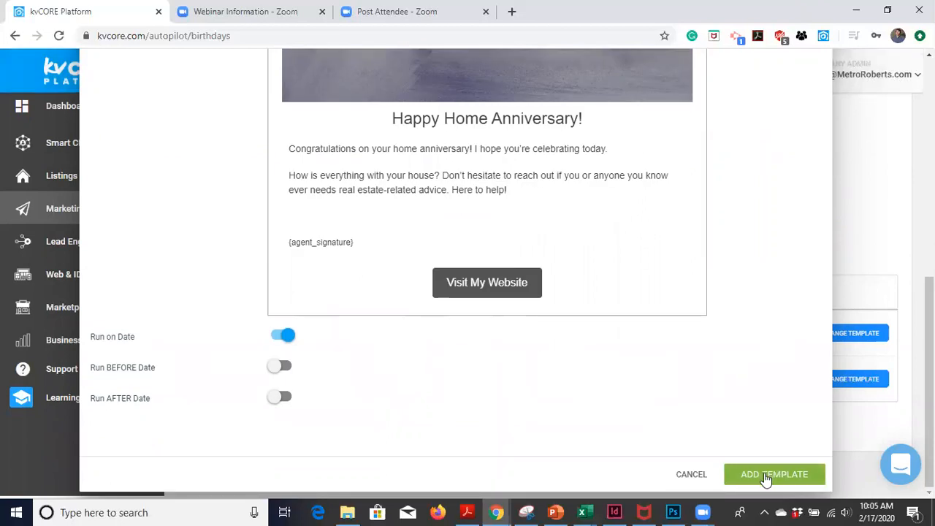
{"action": "left_click", "coordinate": [774, 474]}
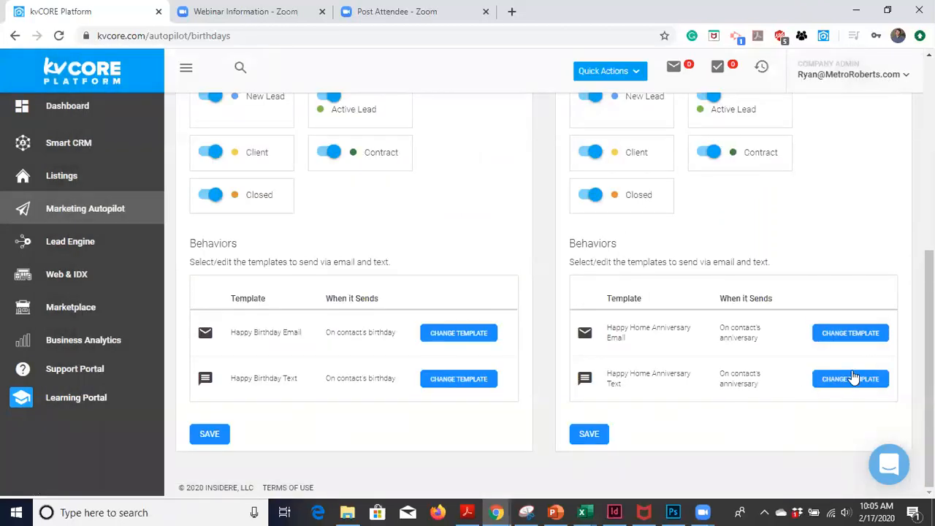
Step: Search 'ann' and add Happy Home Anniversary Text as the anniversary SMS template
{"action": "left_click", "coordinate": [849, 378]}
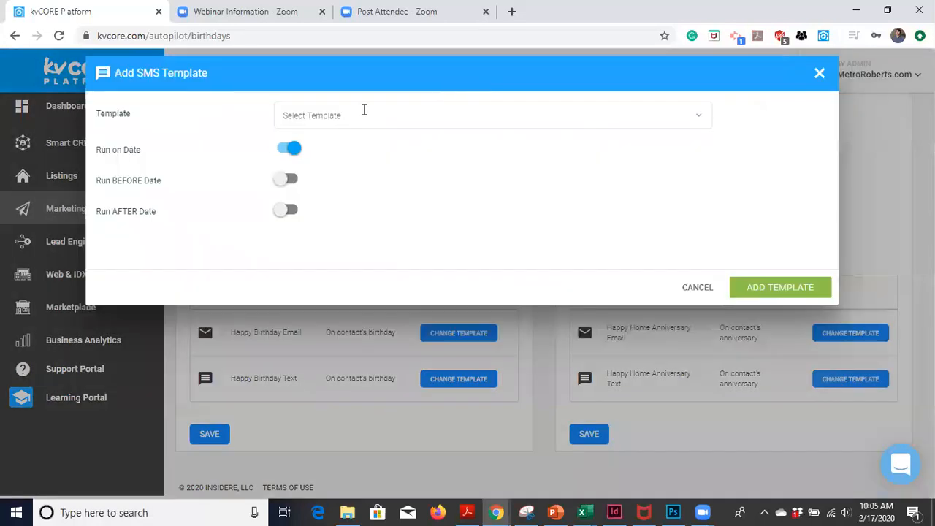
{"action": "type", "text": "ann"}
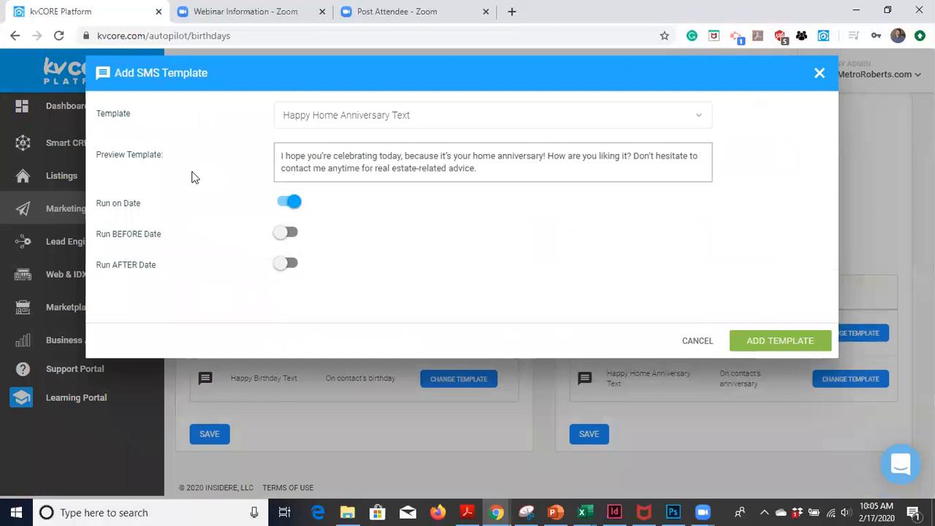
{"action": "mouse_move", "coordinate": [493, 174]}
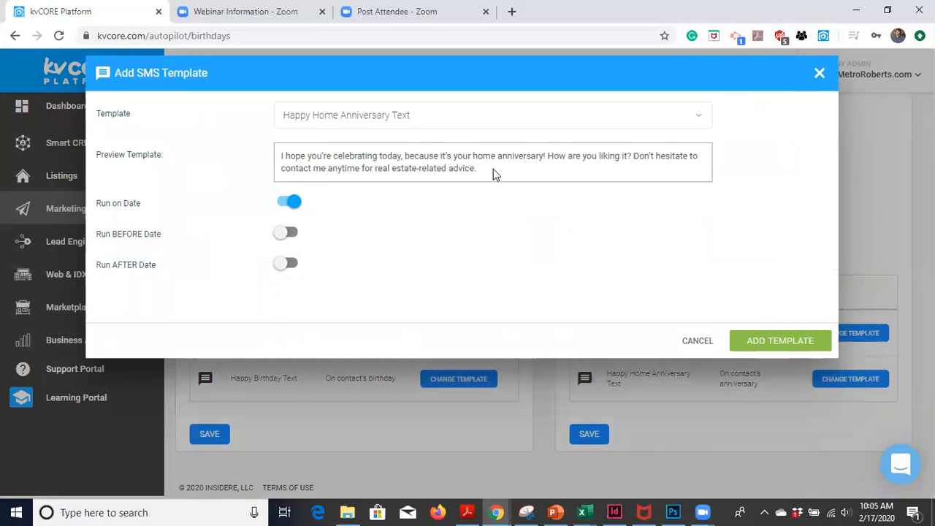
{"action": "mouse_move", "coordinate": [657, 169]}
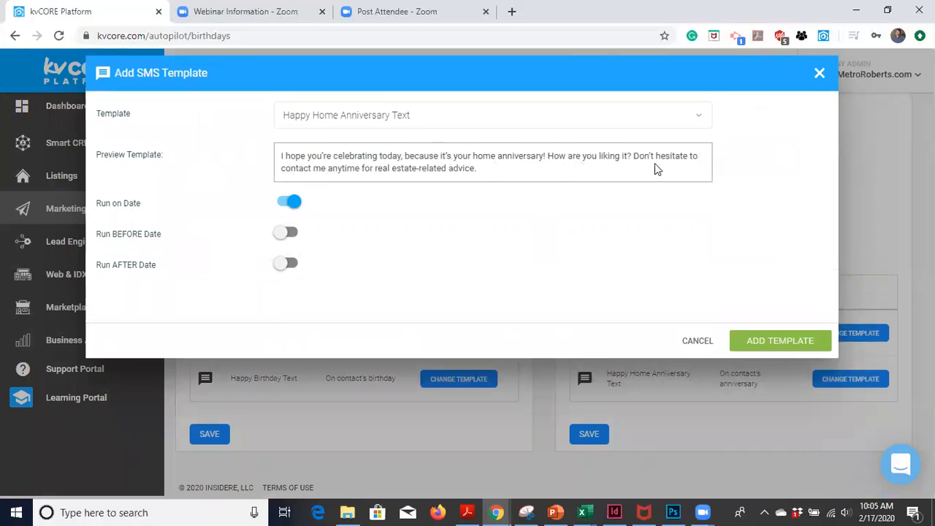
{"action": "mouse_move", "coordinate": [343, 203]}
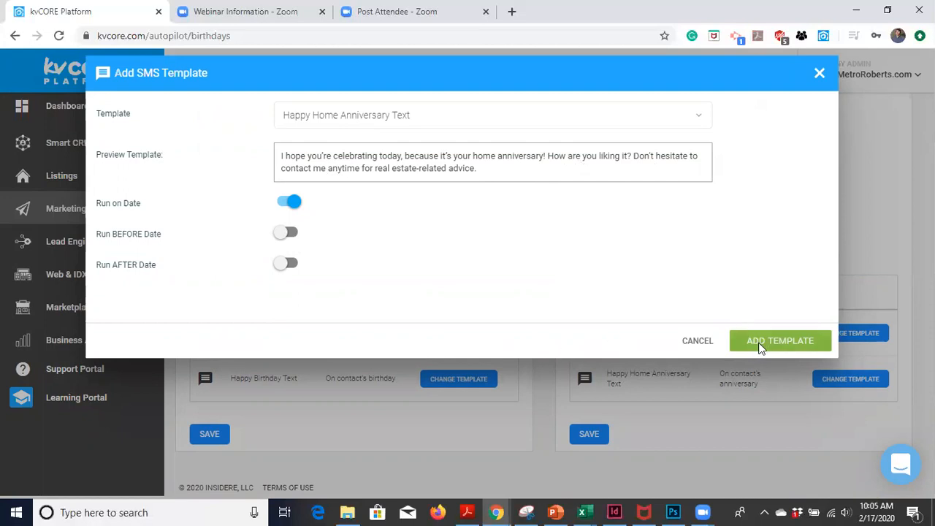
{"action": "left_click", "coordinate": [780, 341]}
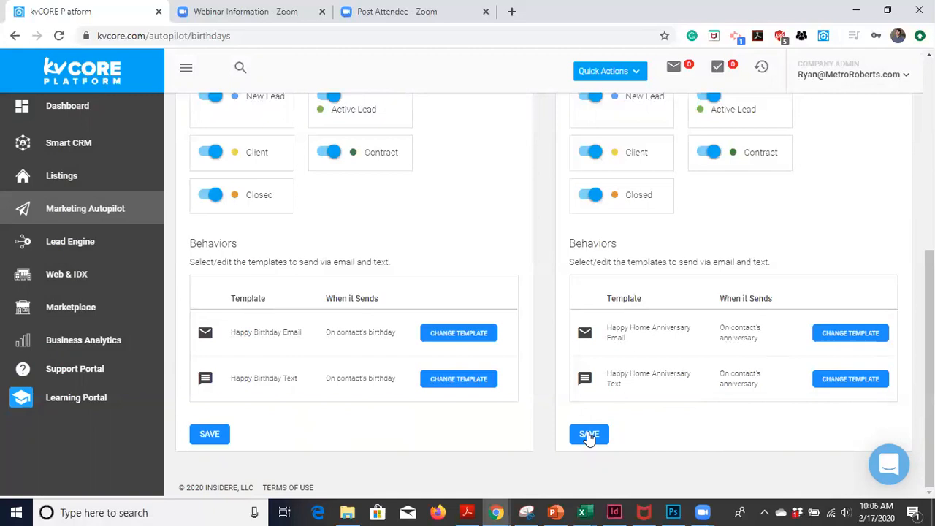
{"action": "mouse_move", "coordinate": [113, 144]}
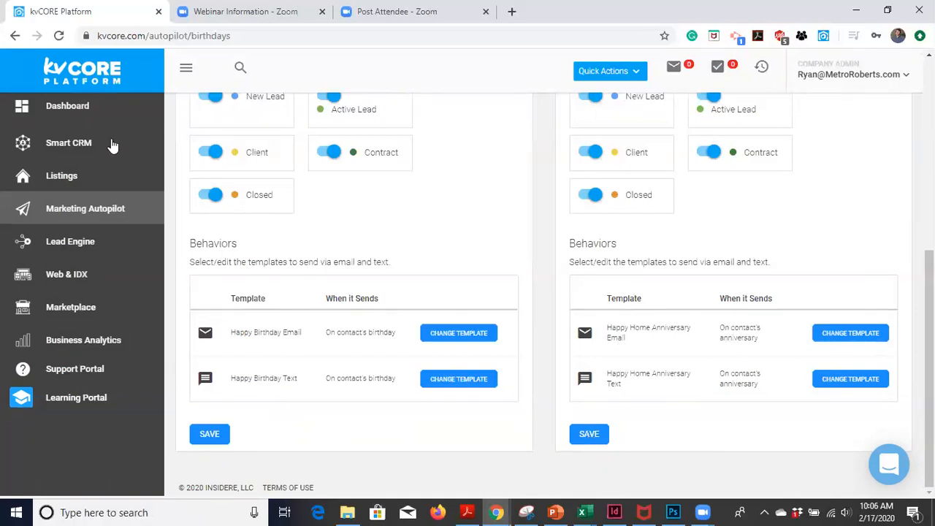
{"action": "left_click", "coordinate": [69, 143]}
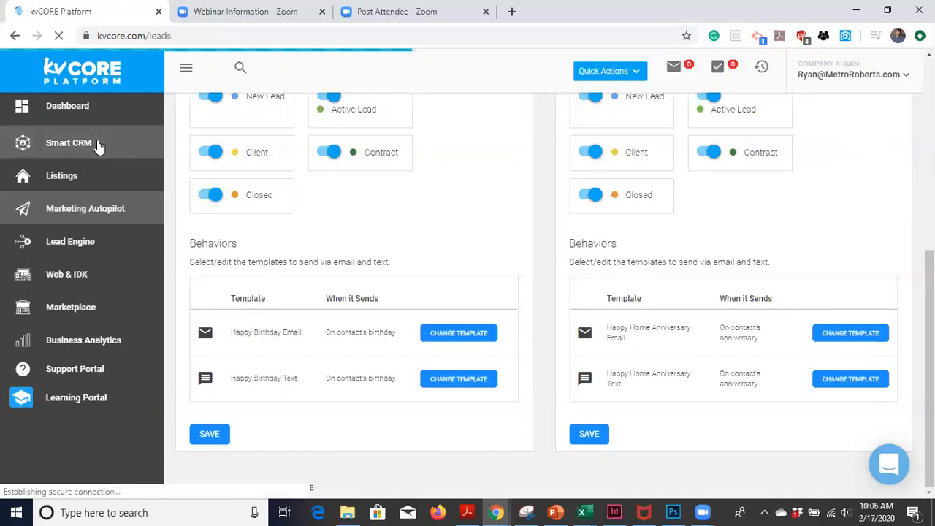
{"action": "left_click", "coordinate": [69, 142]}
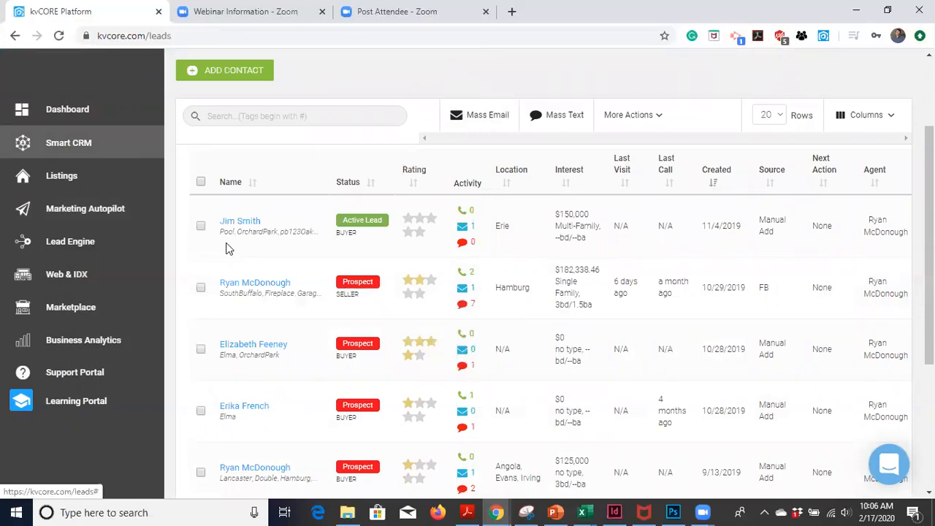
{"action": "left_click", "coordinate": [239, 220]}
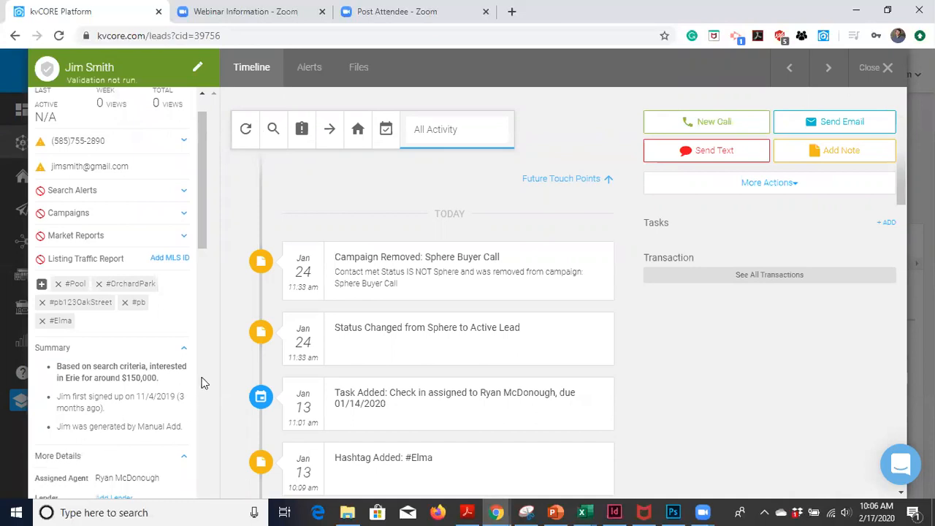
Step: Add Last Closed Date 03/16/2010 with Send Anniversary Email on, and save
{"action": "scroll", "scroll_direction": "down", "scroll_amount": 3}
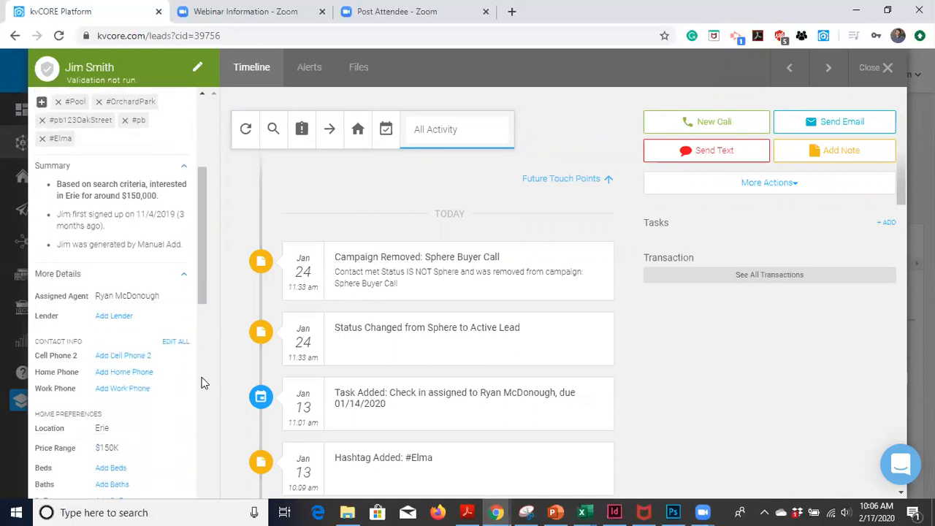
{"action": "scroll", "scroll_direction": "down", "scroll_amount": 3}
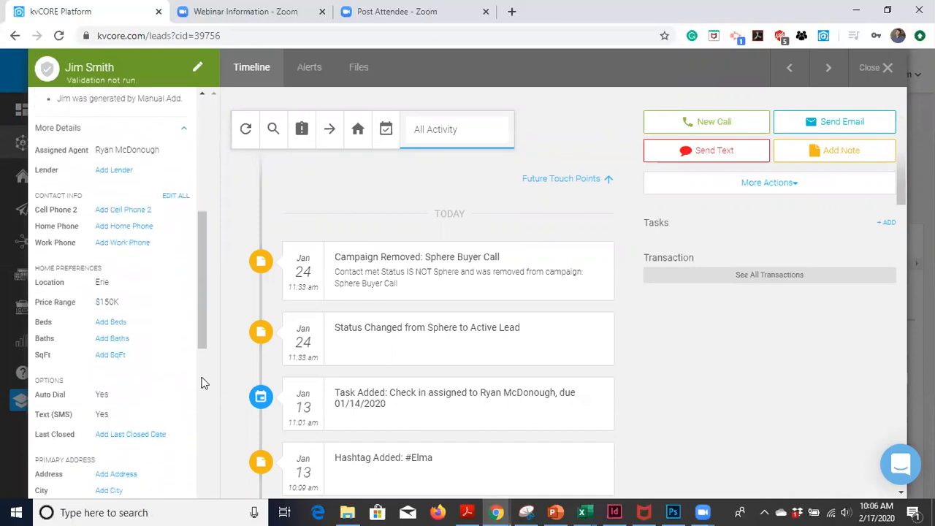
{"action": "scroll", "scroll_direction": "down", "scroll_amount": 3}
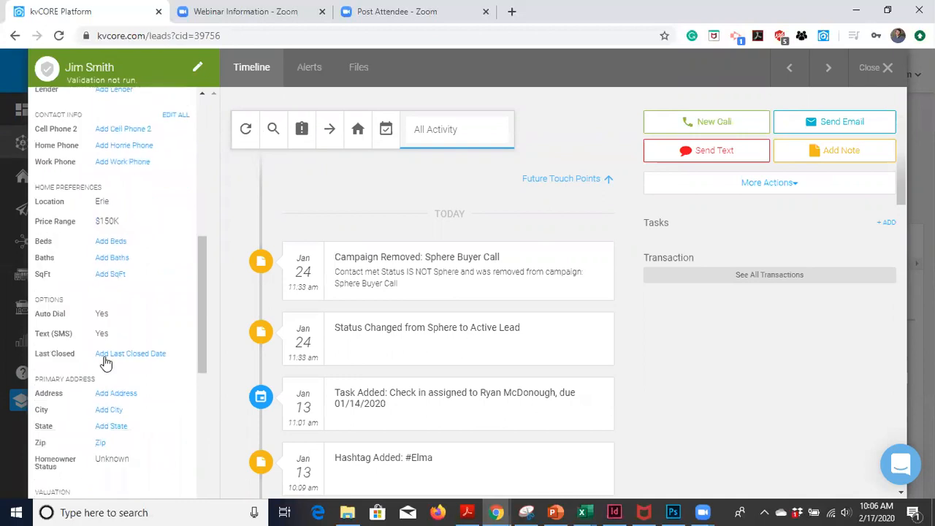
{"action": "left_click", "coordinate": [131, 353]}
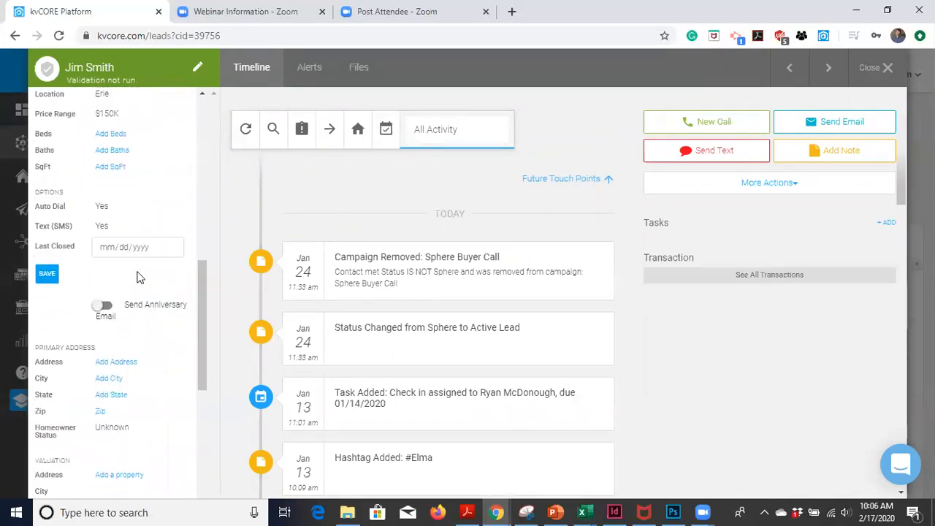
{"action": "left_click", "coordinate": [128, 246]}
{"action": "type", "text": "03/16/2010"}
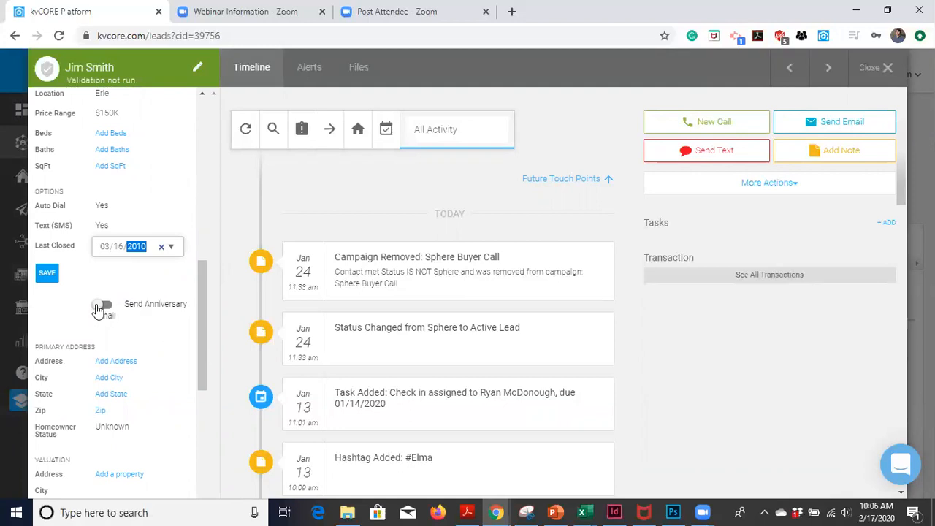
{"action": "left_click", "coordinate": [103, 304]}
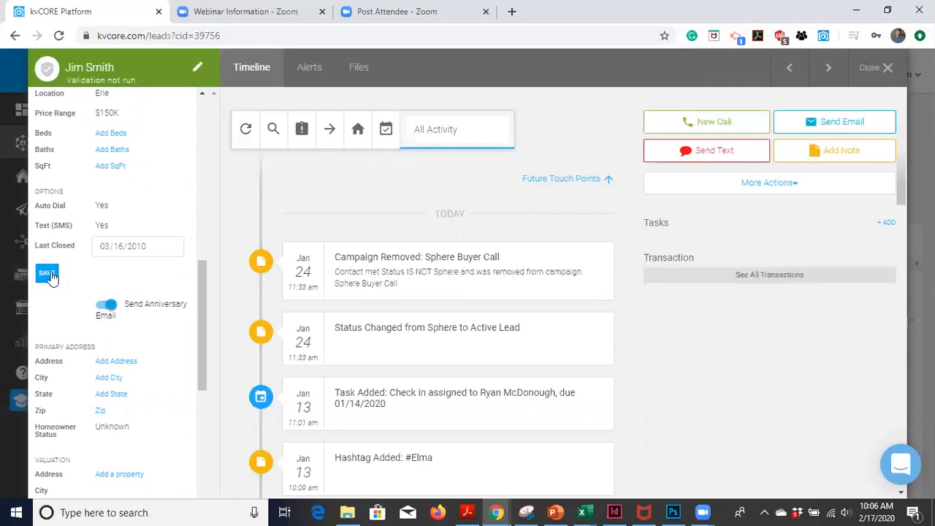
{"action": "left_click", "coordinate": [46, 272]}
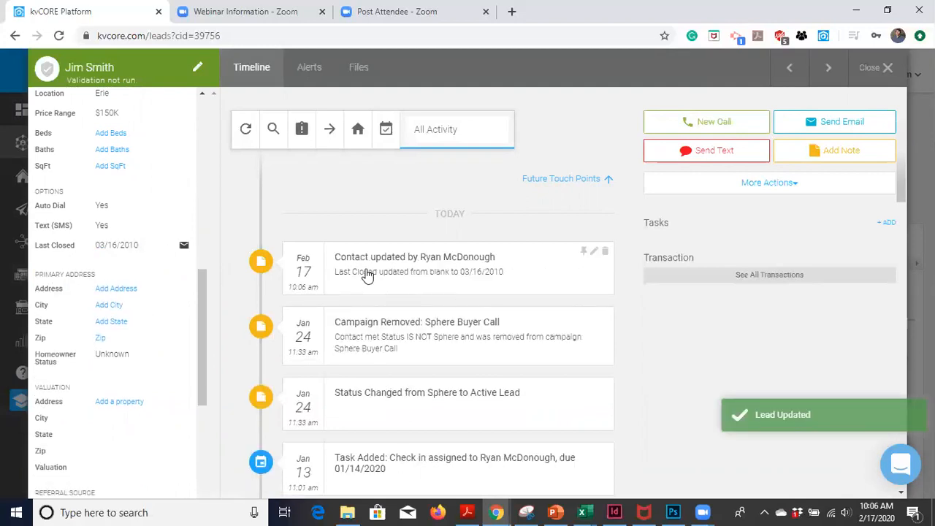
{"action": "mouse_move", "coordinate": [347, 276]}
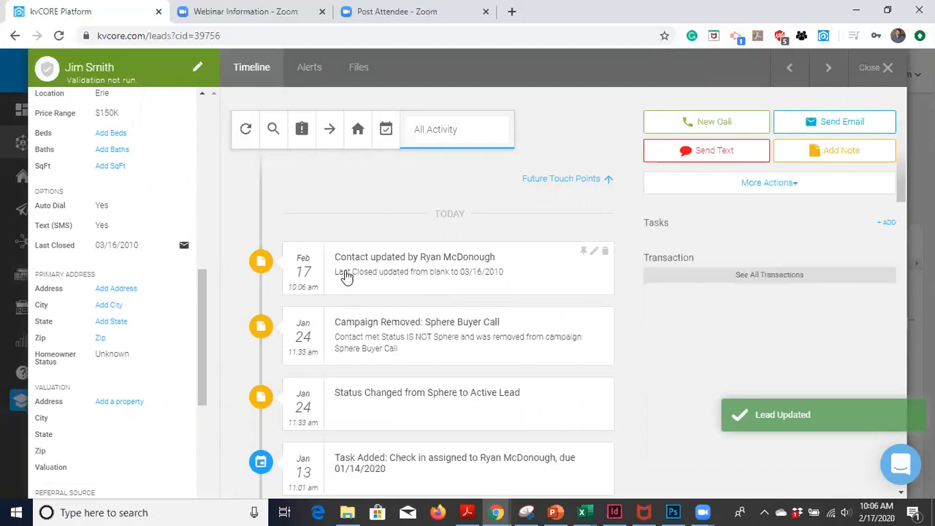
{"action": "mouse_move", "coordinate": [460, 290]}
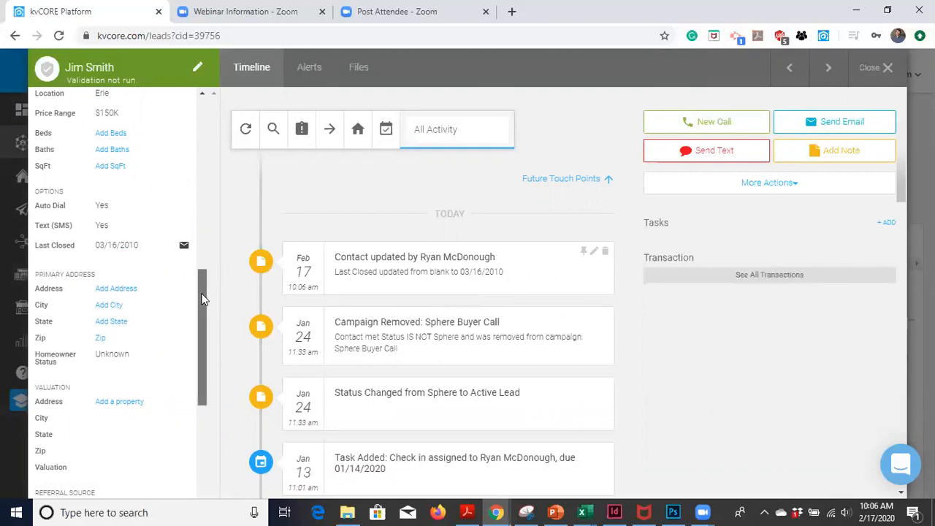
Step: Scroll to Other and start a birthday entry, dismissing and reopening it
{"action": "scroll", "scroll_direction": "down", "scroll_amount": 3}
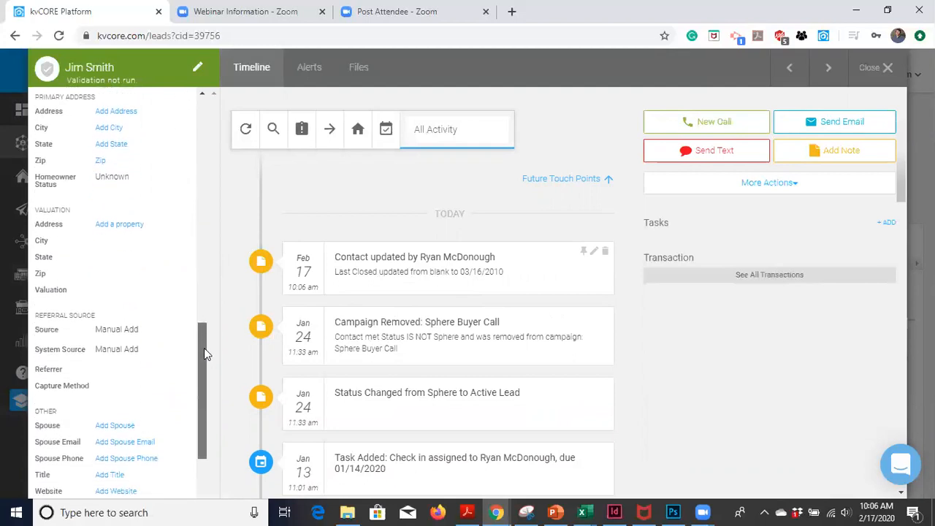
{"action": "scroll", "scroll_direction": "down", "scroll_amount": 3}
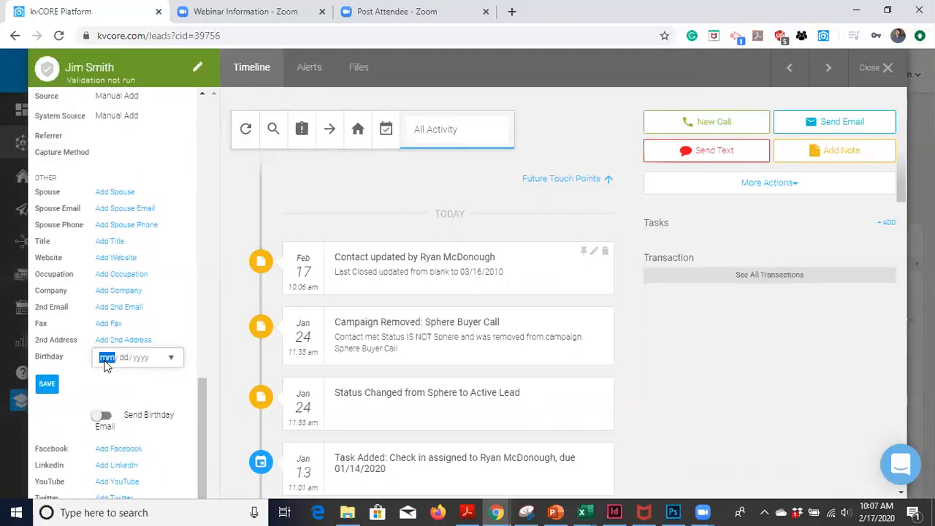
{"action": "type", "text": "02/17/yyyy"}
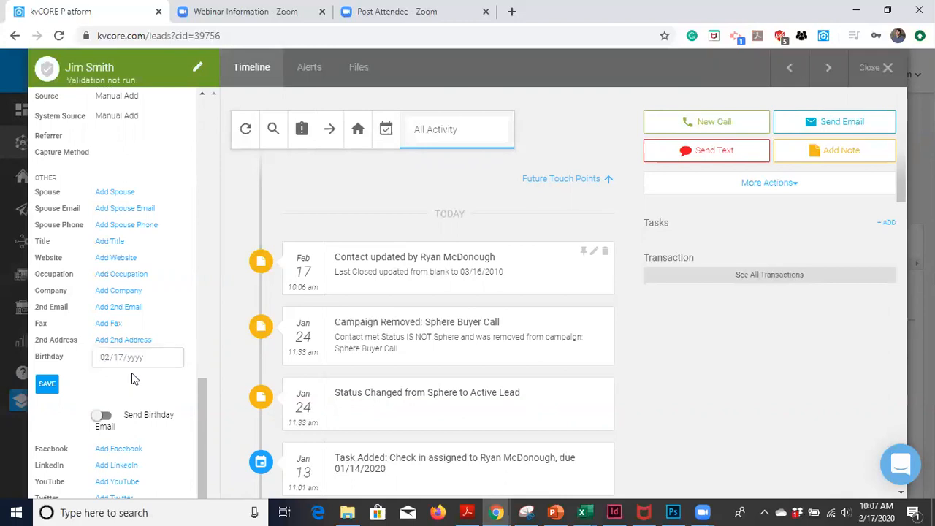
{"action": "left_click", "coordinate": [137, 358]}
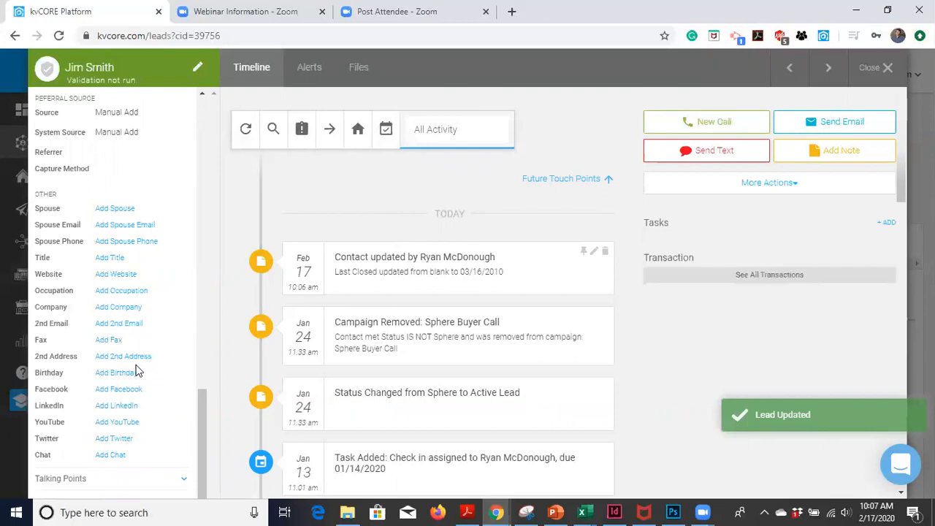
{"action": "left_click", "coordinate": [115, 373]}
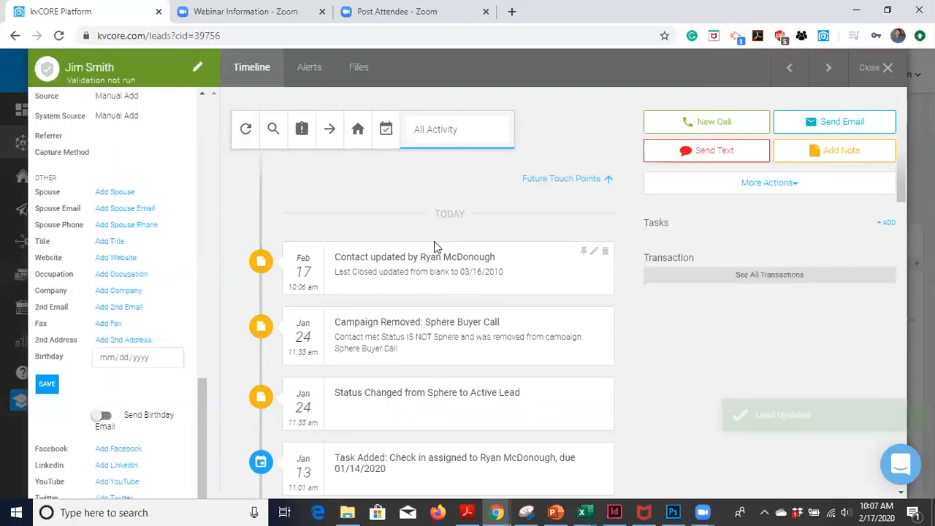
{"action": "left_click", "coordinate": [124, 357]}
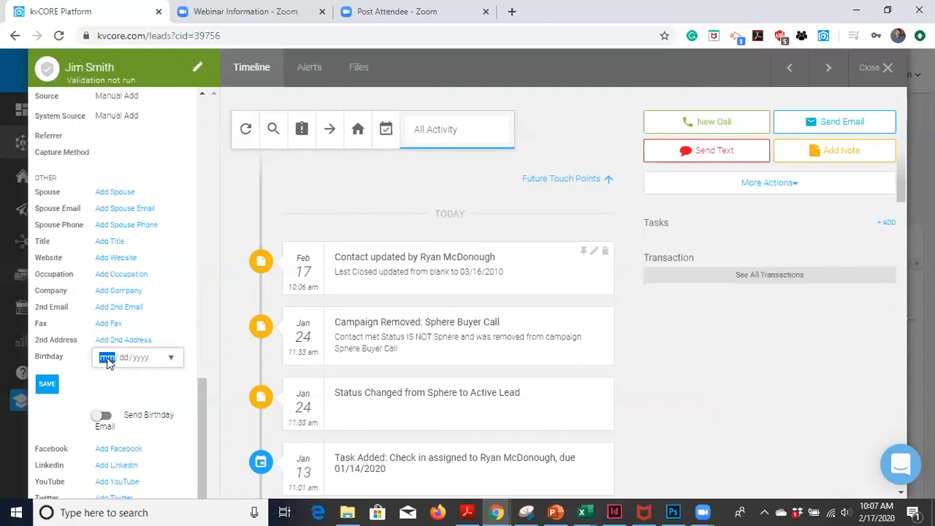
{"action": "type", "text": "01/dd/yyyy"}
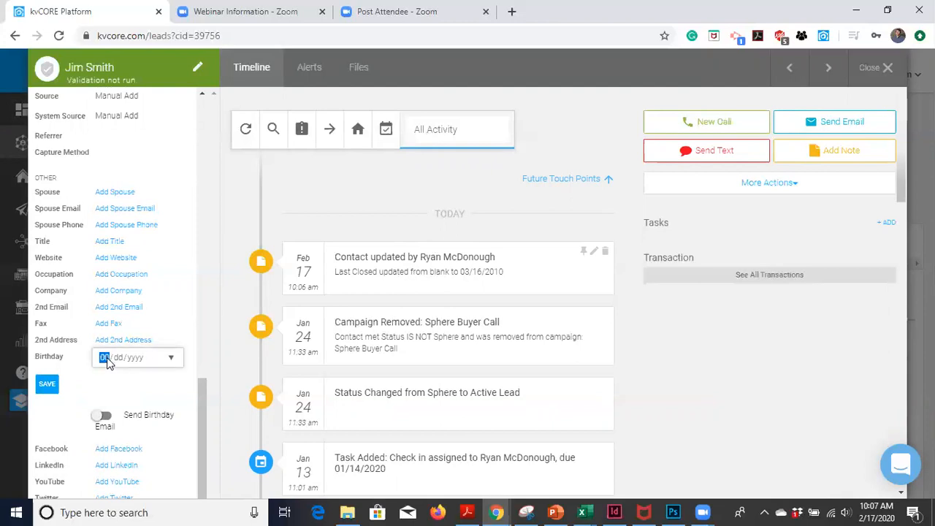
{"action": "type", "text": "02/17"}
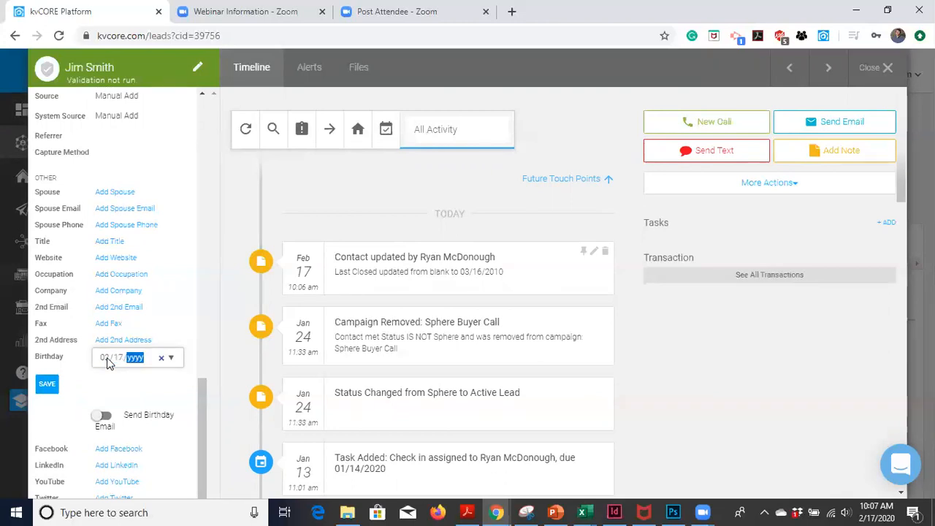
{"action": "type", "text": "0019"}
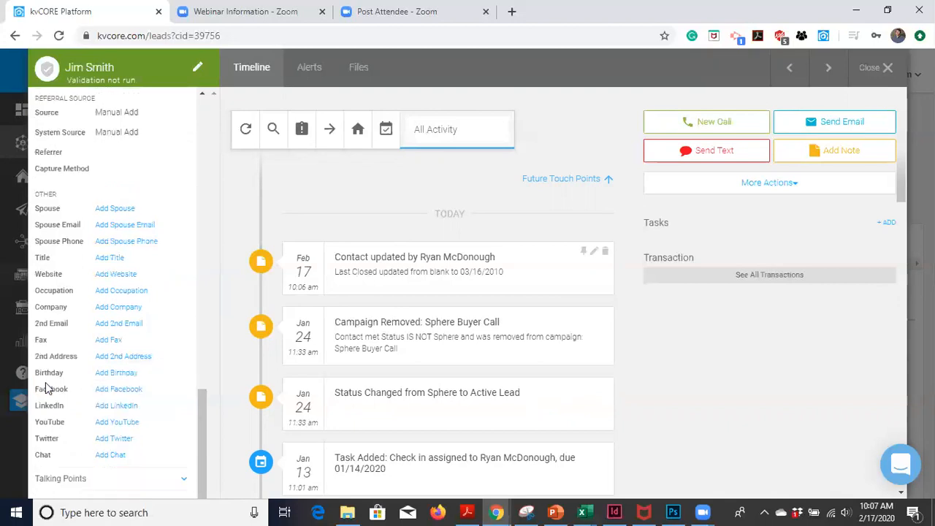
{"action": "left_click", "coordinate": [117, 369]}
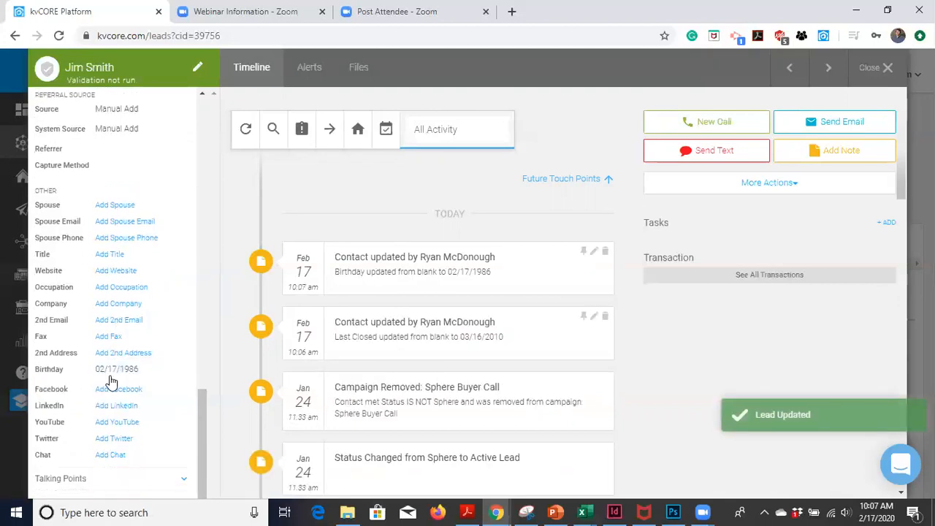
{"action": "left_click", "coordinate": [117, 369]}
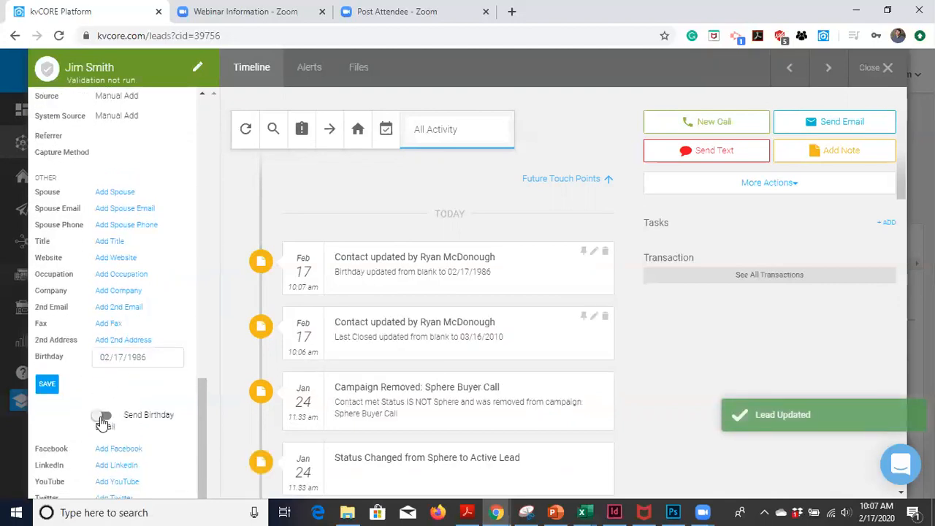
{"action": "left_click", "coordinate": [102, 415]}
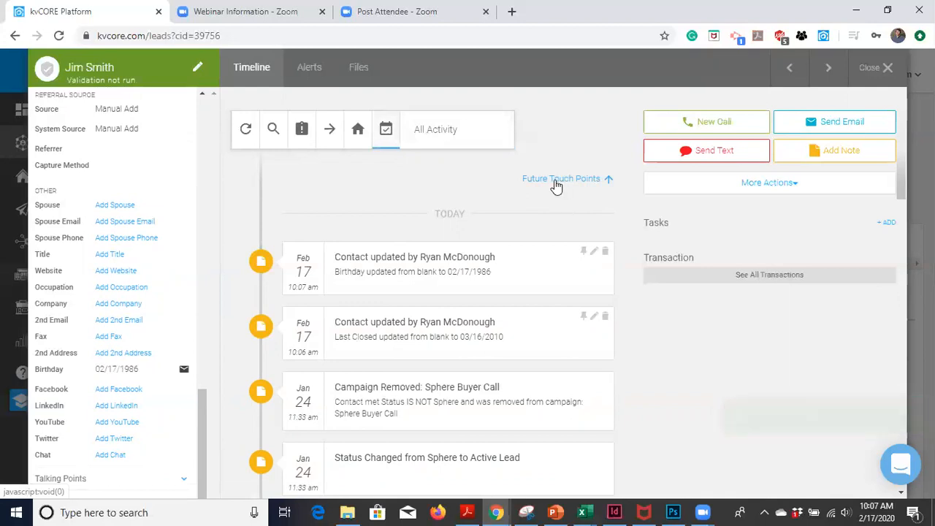
{"action": "mouse_move", "coordinate": [559, 244]}
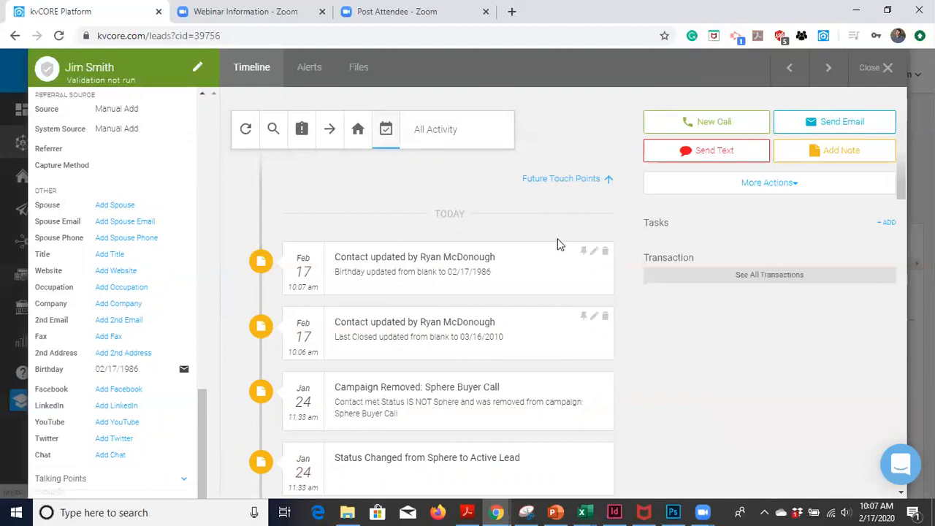
{"action": "mouse_move", "coordinate": [464, 153]}
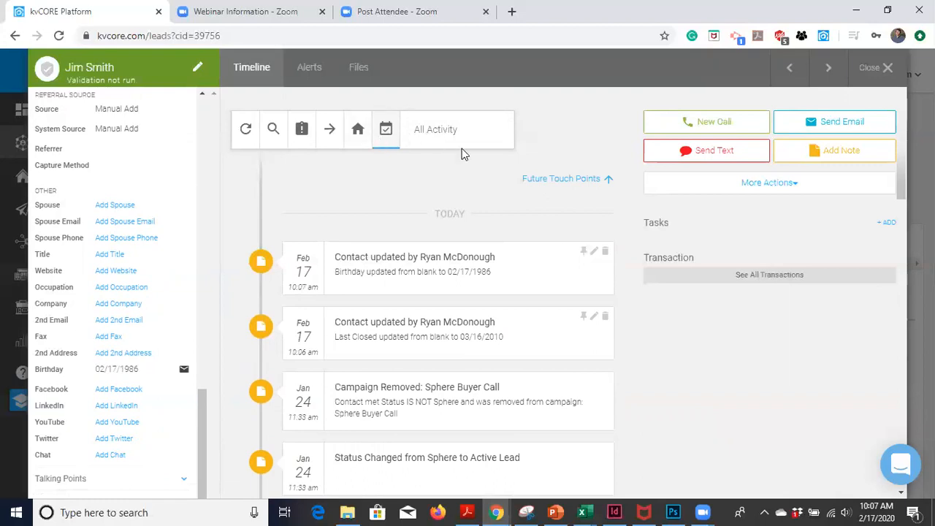
{"action": "mouse_move", "coordinate": [569, 180]}
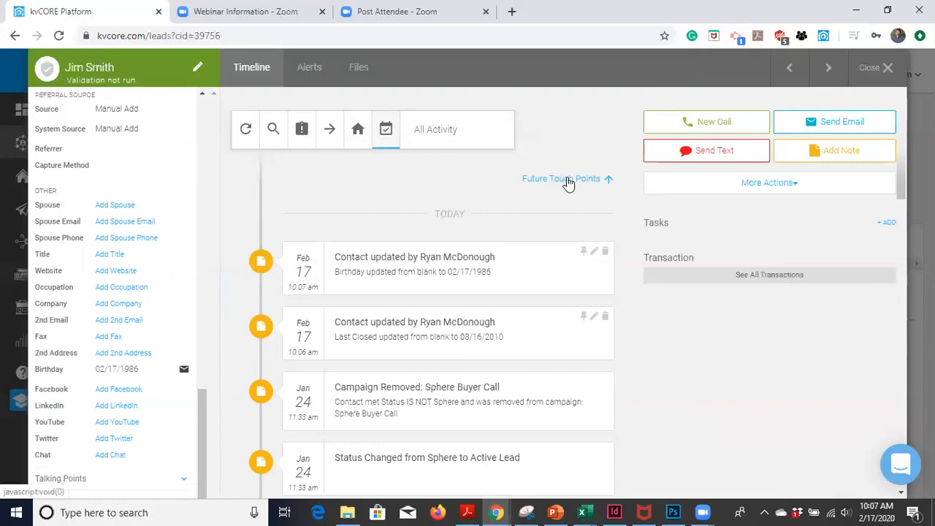
{"action": "mouse_move", "coordinate": [302, 129]}
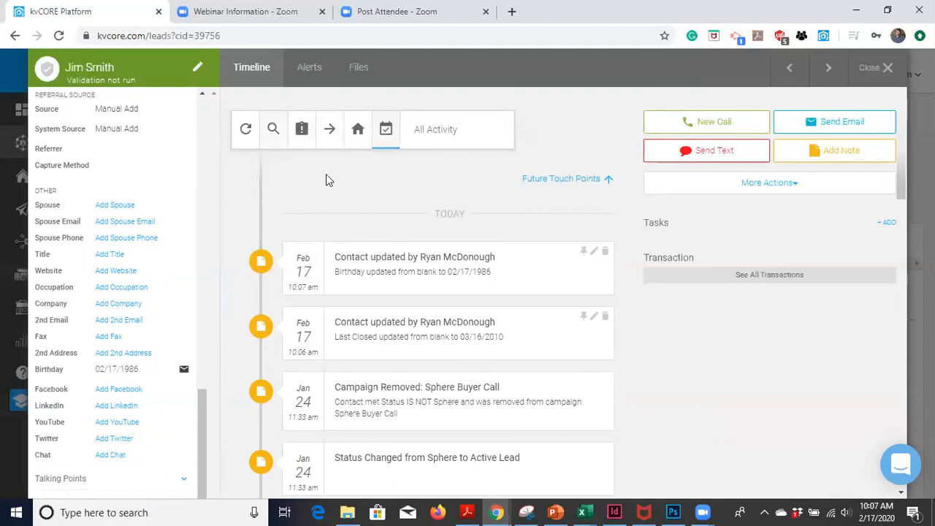
{"action": "mouse_move", "coordinate": [369, 204]}
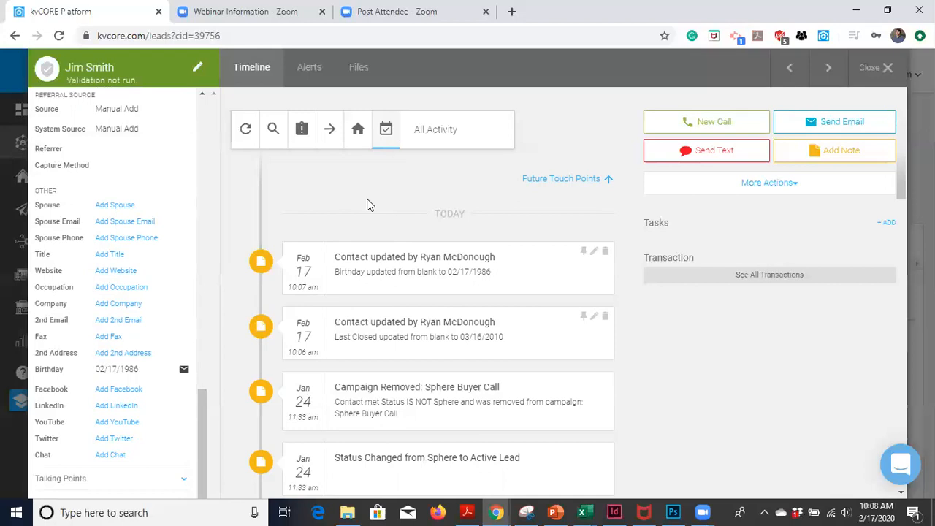
{"action": "mouse_move", "coordinate": [437, 70]}
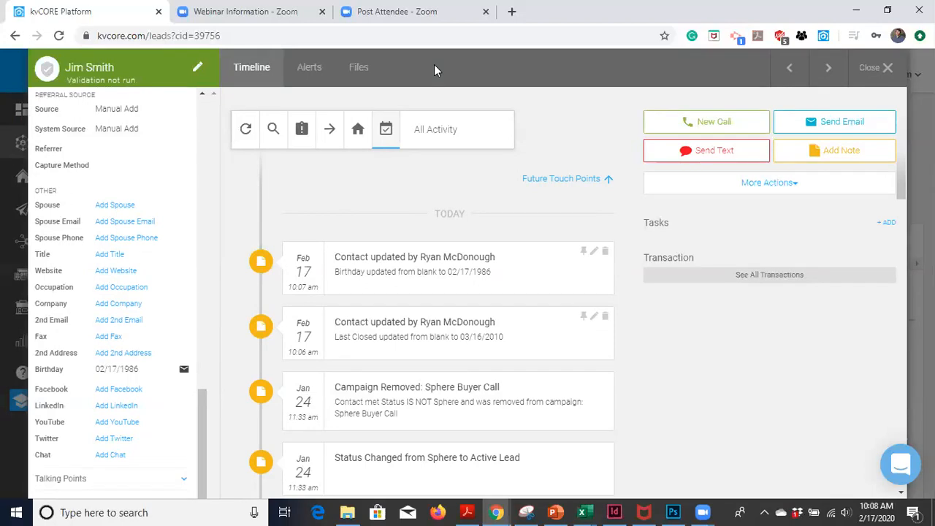
{"action": "mouse_move", "coordinate": [489, 241]}
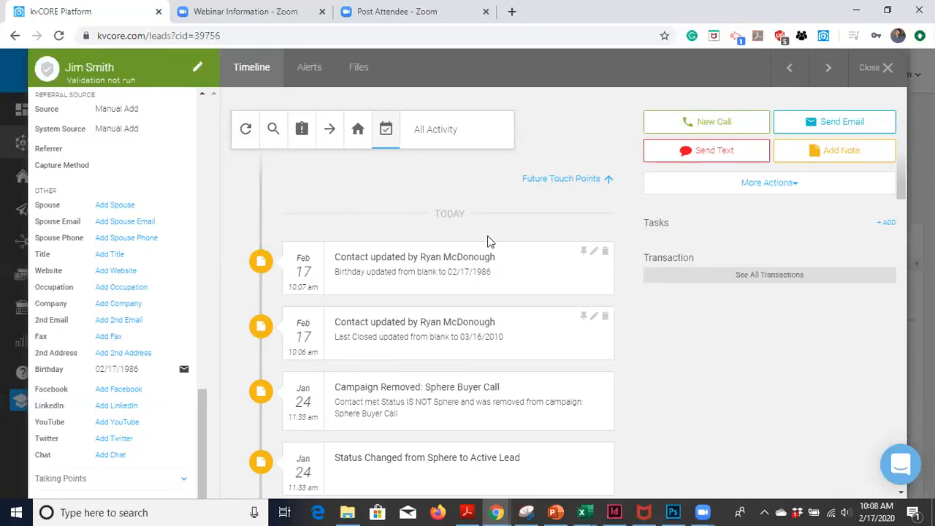